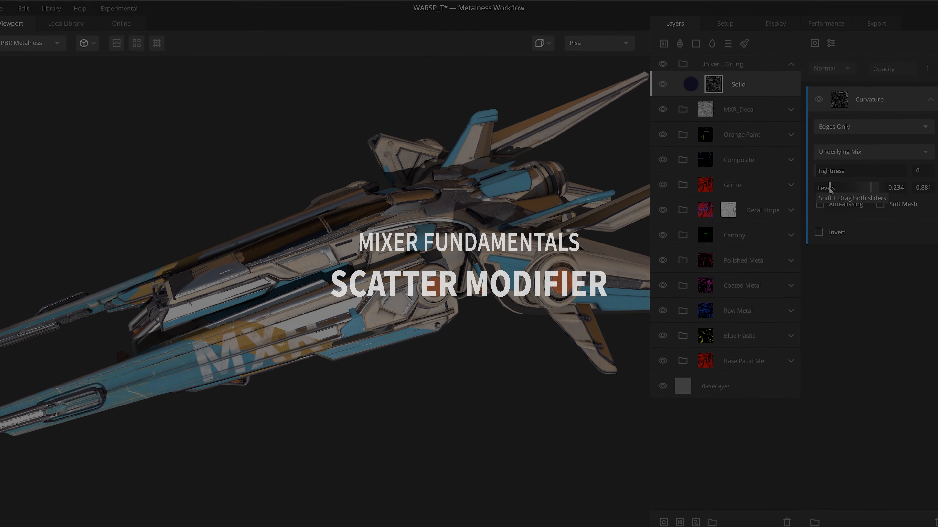
# Add a mask to the Solid layer using the white Q logo image.
pyautogui.click(738, 83)
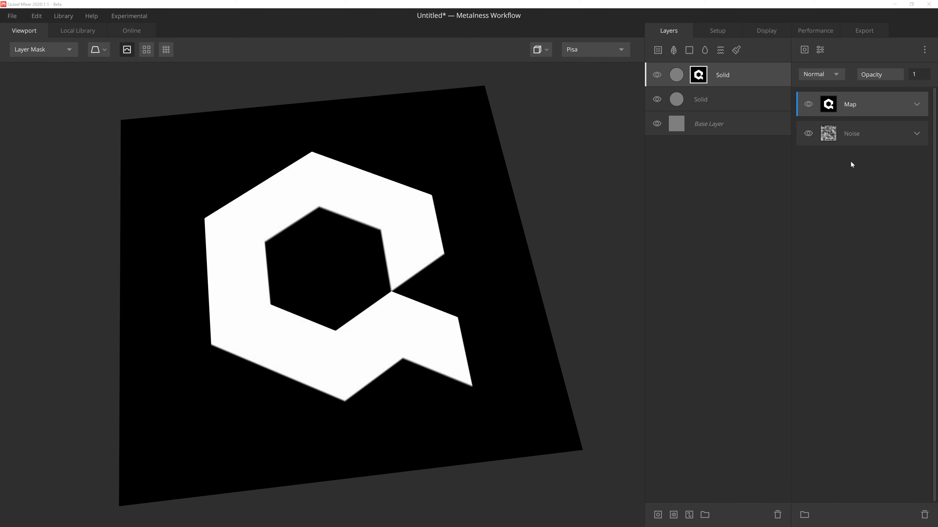
# Add a Scatter modifier to the logo mask.
pyautogui.click(819, 50)
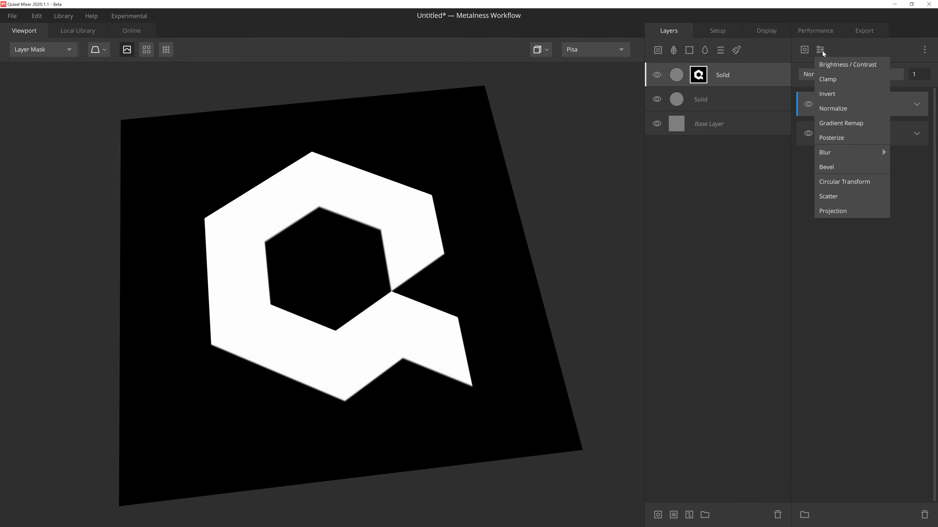
pyautogui.moveTo(834, 167)
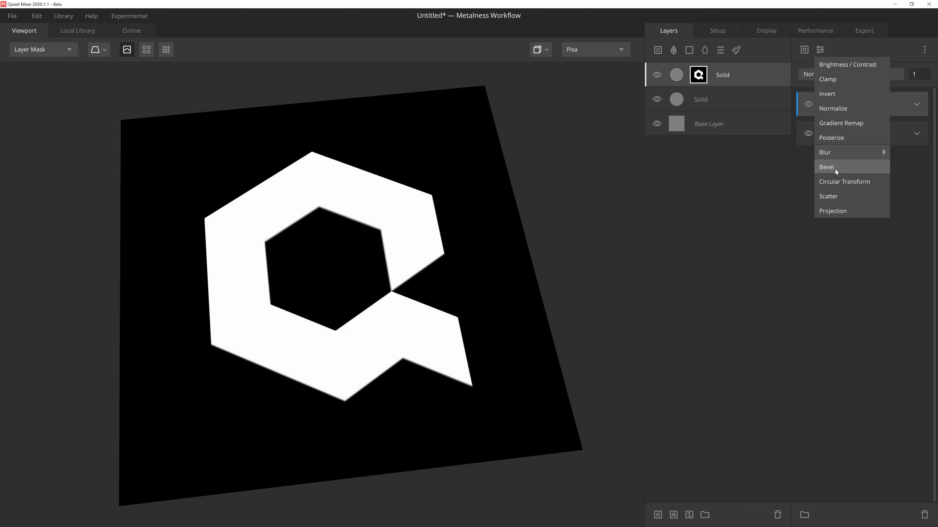
pyautogui.click(828, 197)
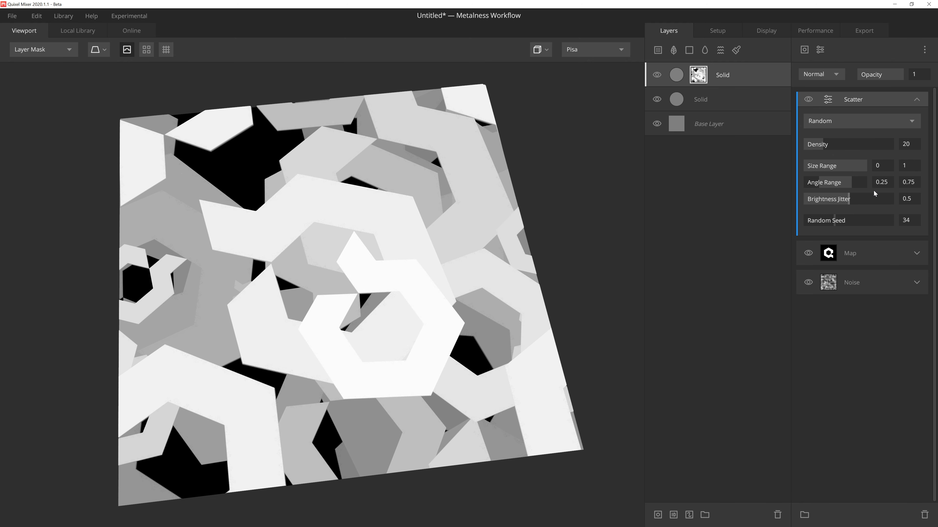
pyautogui.moveTo(876, 186)
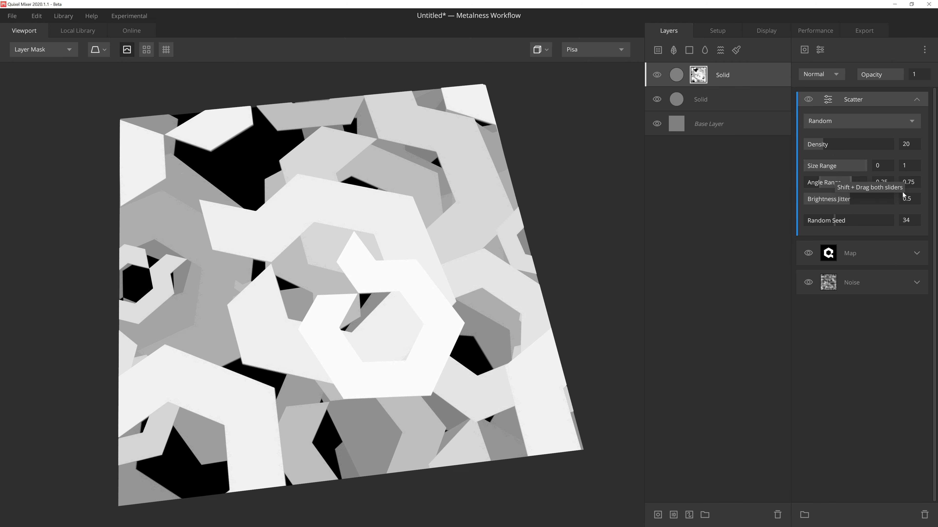
pyautogui.moveTo(901, 211)
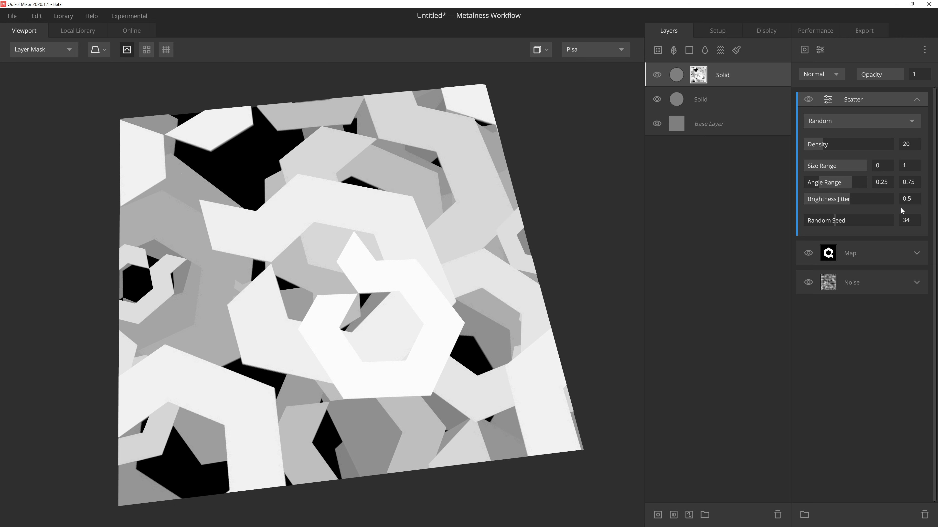
pyautogui.moveTo(820, 151)
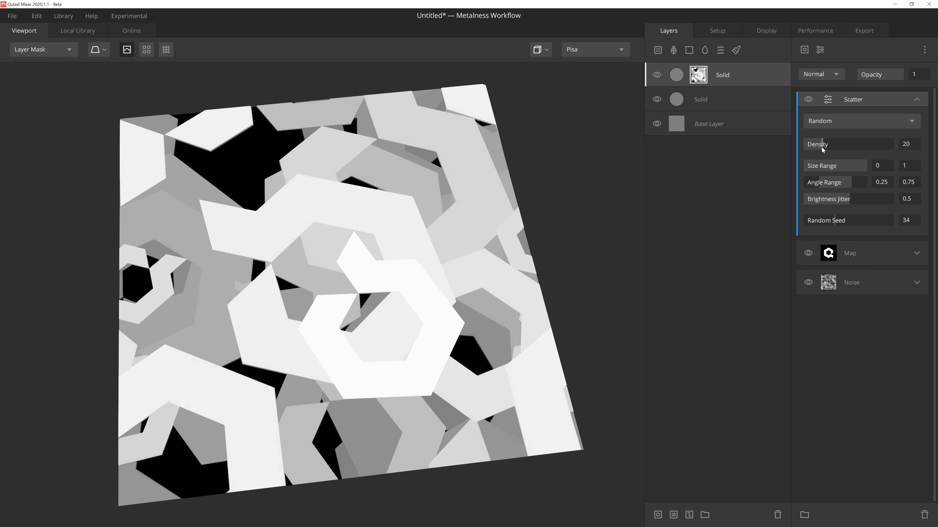
# Test low and high scatter Density values, ending around 108 so copies blanket the plane.
pyautogui.moveTo(816, 144); pyautogui.dragTo(829, 144)
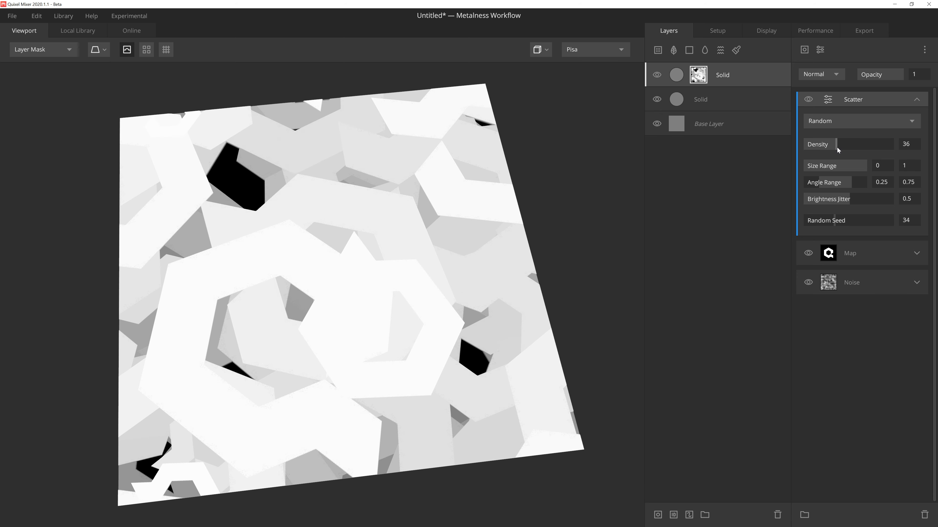
pyautogui.moveTo(837, 144); pyautogui.dragTo(832, 144)
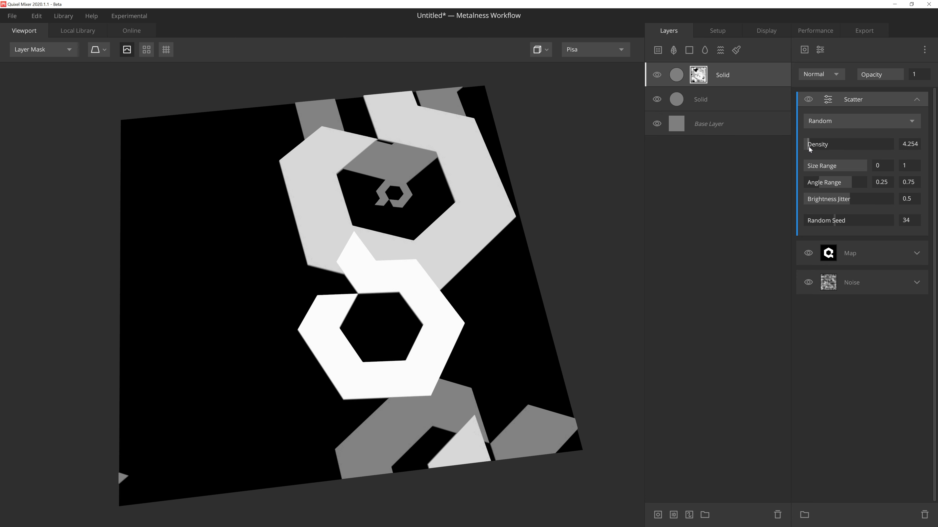
pyautogui.moveTo(808, 144); pyautogui.dragTo(891, 144)
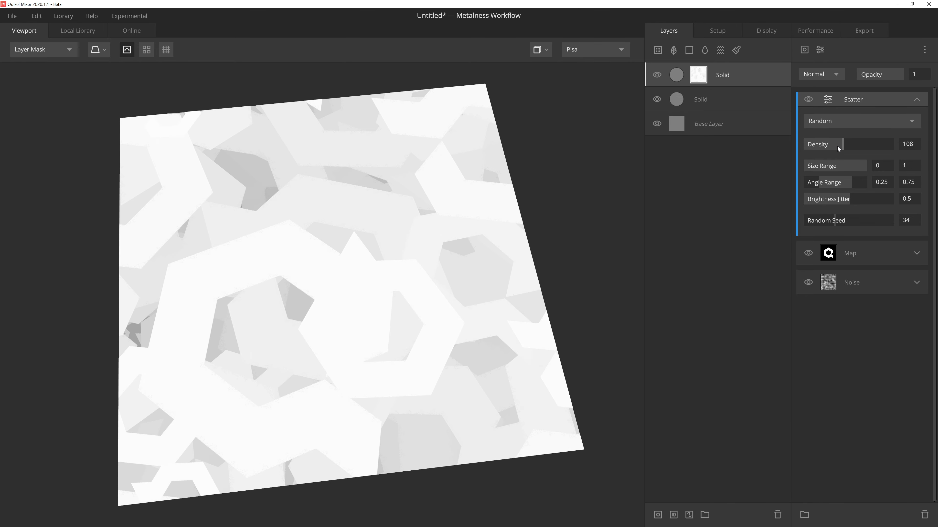
# Set Density back to 20 and narrow the Size Range to about 0.302–0.512.
pyautogui.moveTo(844, 143); pyautogui.dragTo(804, 143)
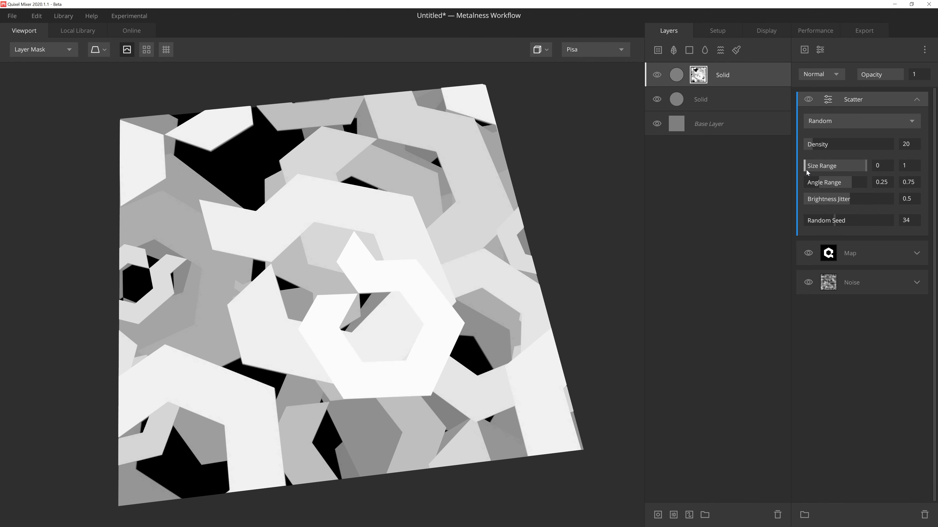
pyautogui.moveTo(834, 182)
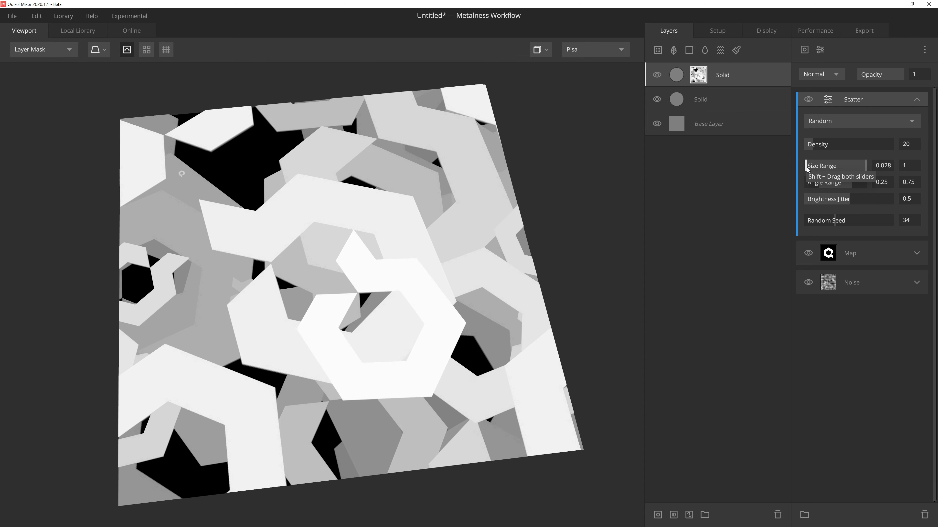
pyautogui.moveTo(808, 165); pyautogui.dragTo(867, 165)
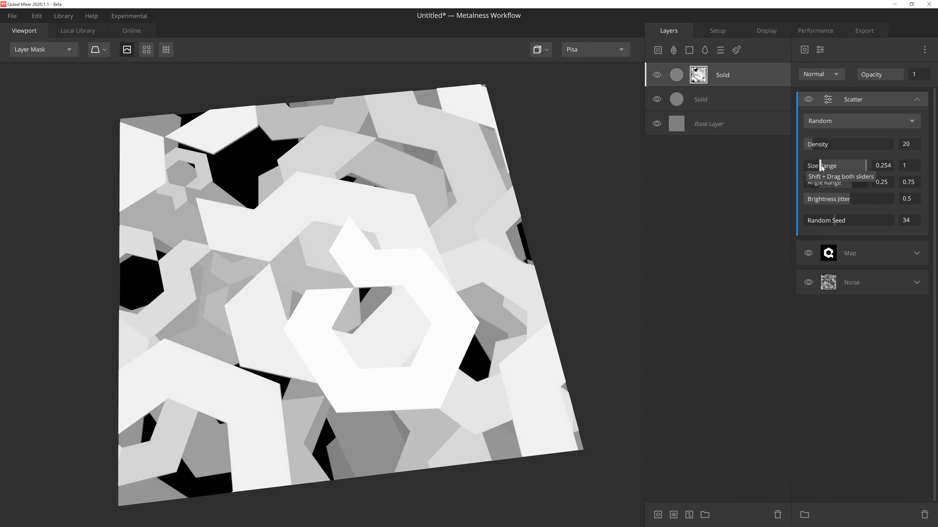
pyautogui.moveTo(816, 165); pyautogui.dragTo(822, 165)
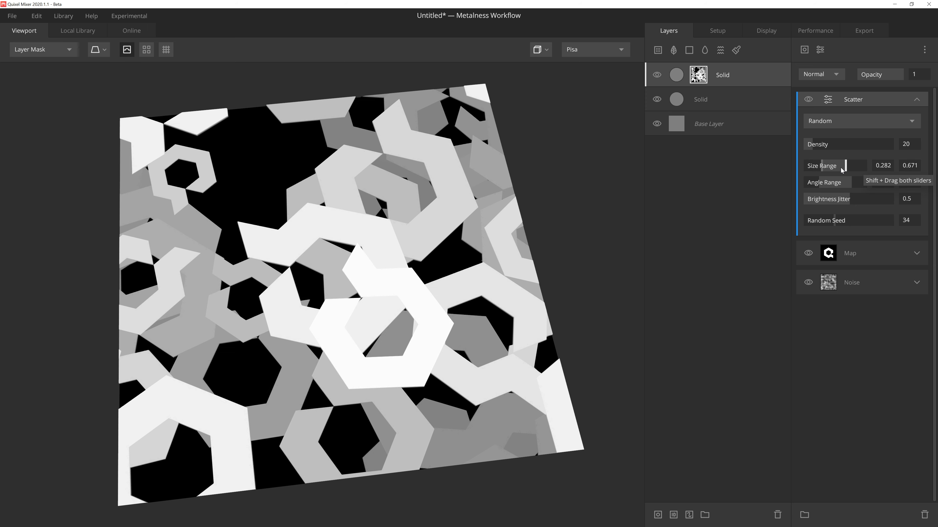
pyautogui.moveTo(846, 171)
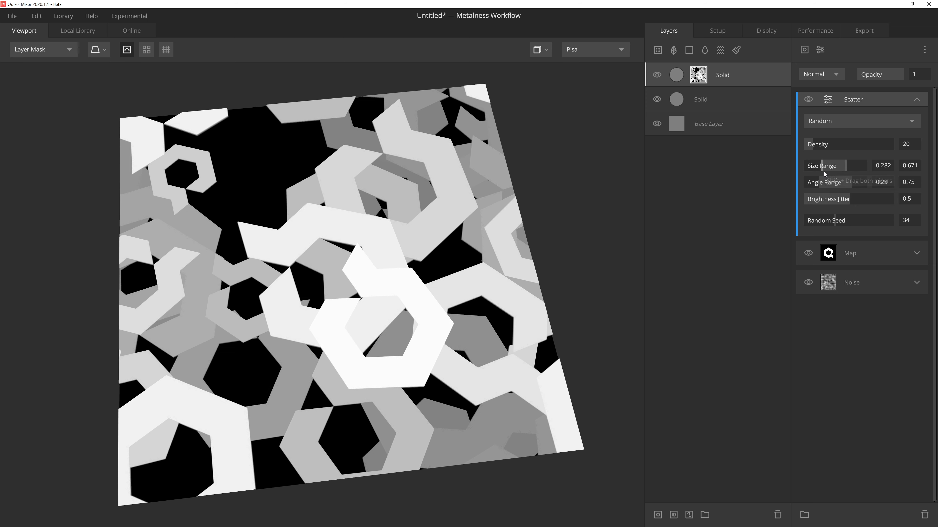
pyautogui.moveTo(830, 174)
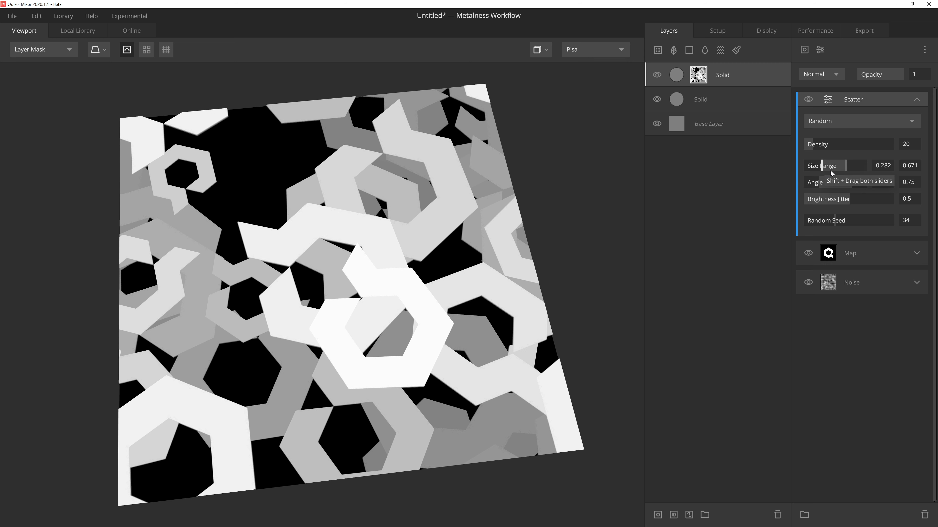
pyautogui.moveTo(845, 170)
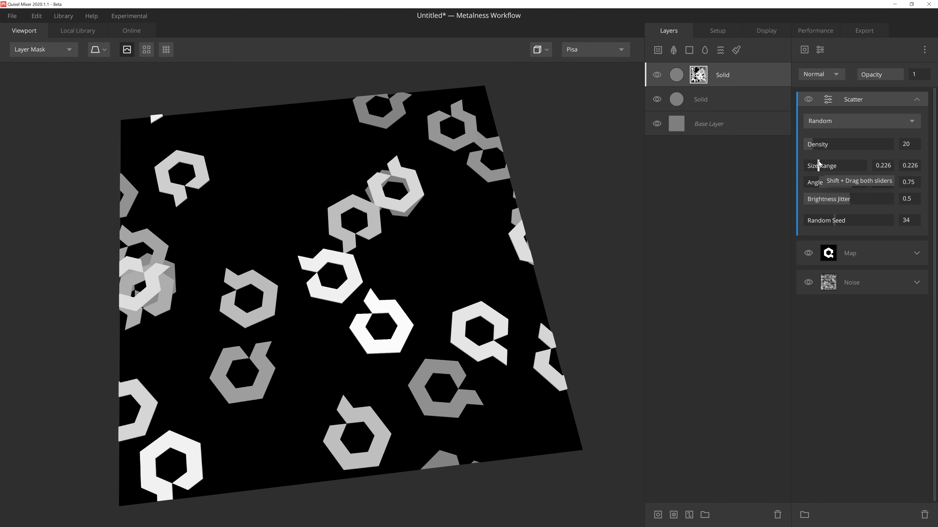
pyautogui.moveTo(835, 165); pyautogui.dragTo(833, 165)
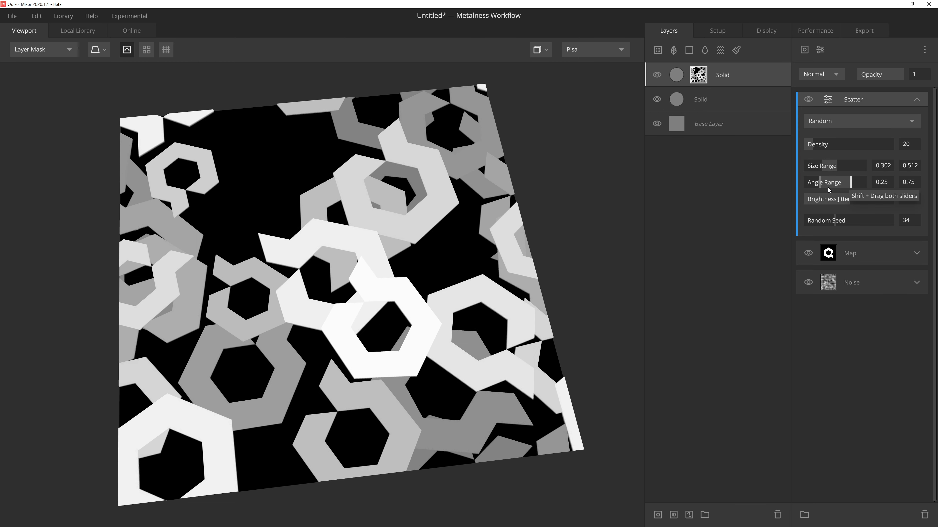
pyautogui.moveTo(820, 187)
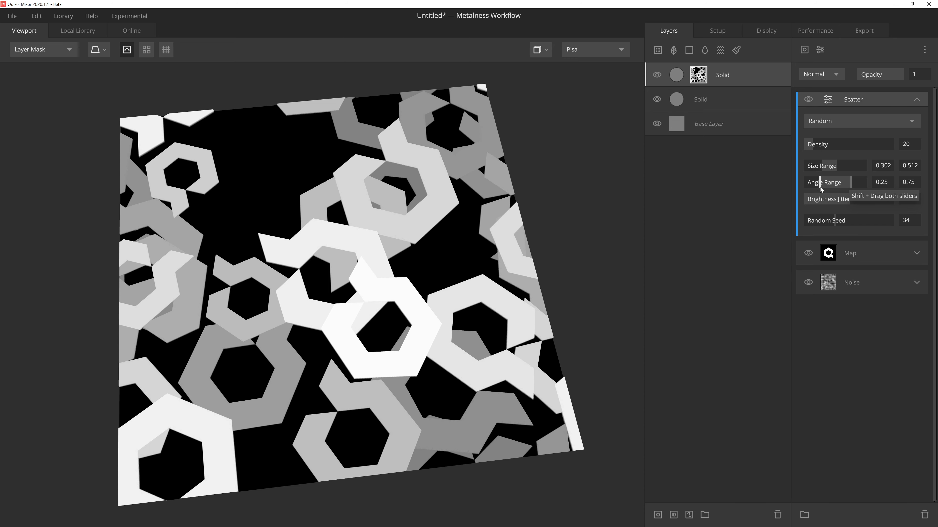
# Test a single-angle rotation, then set Angle Range to about 0.028–1.
pyautogui.moveTo(861, 182); pyautogui.dragTo(837, 182)
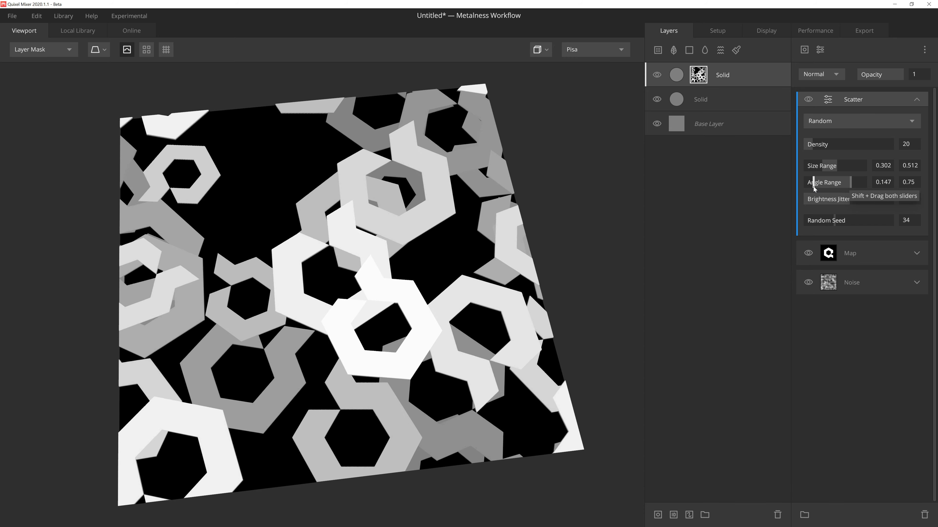
pyautogui.moveTo(837, 182); pyautogui.dragTo(858, 181)
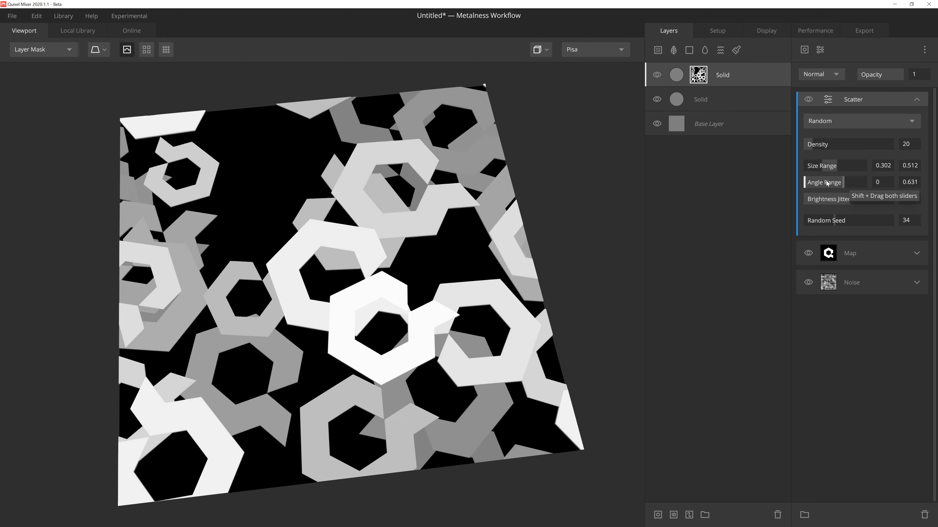
pyautogui.moveTo(900, 181); pyautogui.dragTo(912, 181)
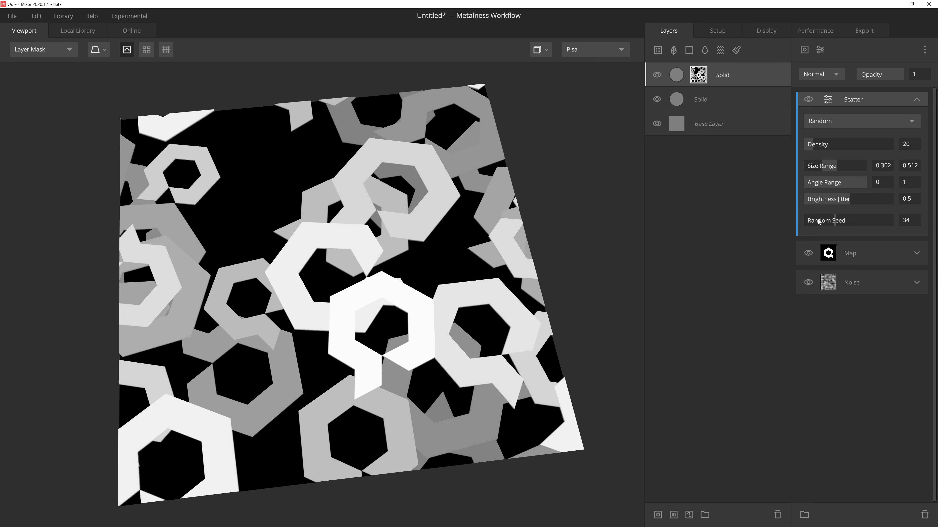
pyautogui.moveTo(909, 182); pyautogui.dragTo(885, 182)
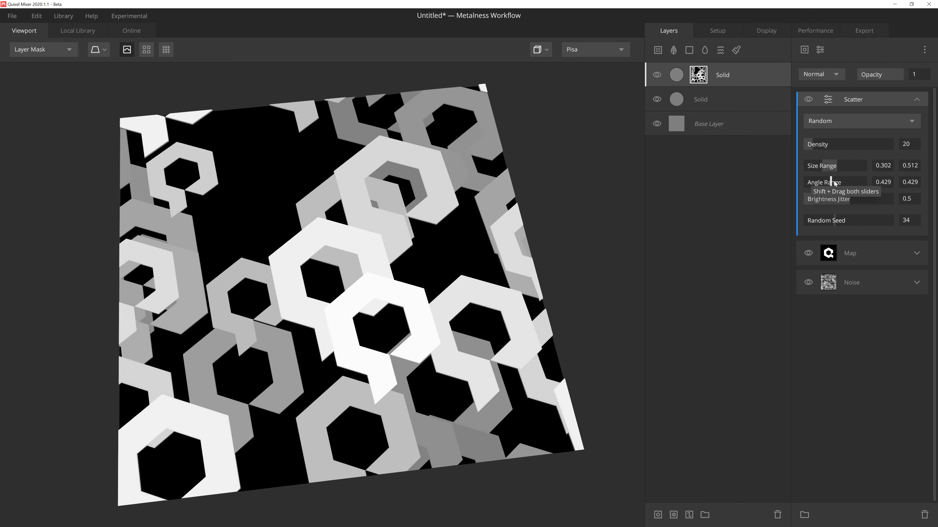
pyautogui.moveTo(867, 182); pyautogui.dragTo(826, 182)
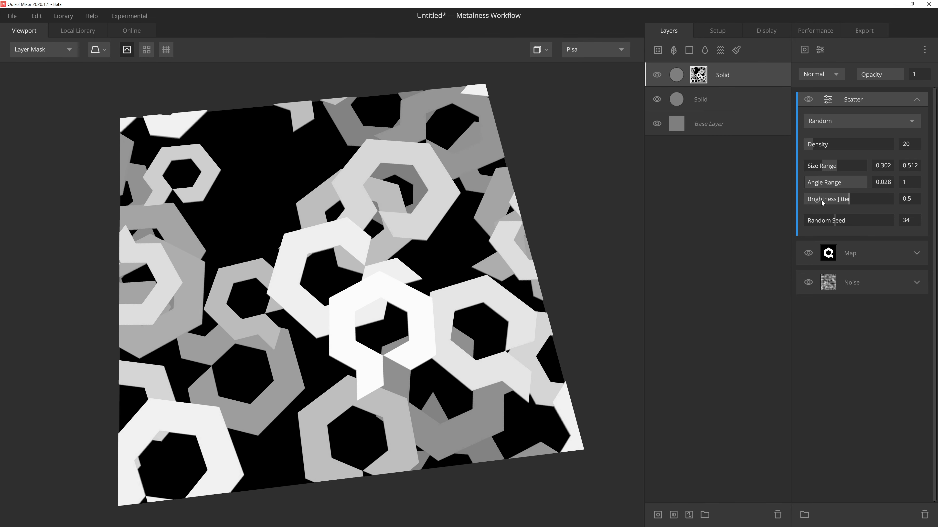
pyautogui.moveTo(831, 206)
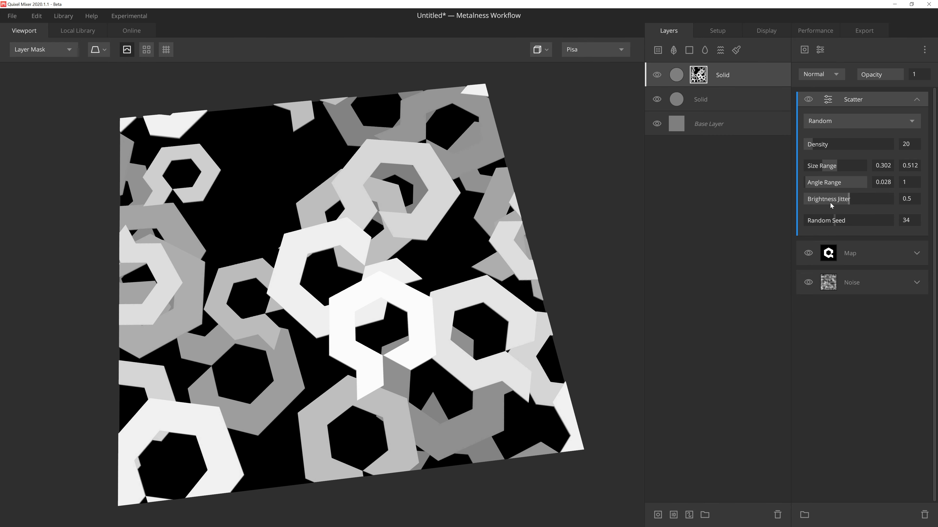
pyautogui.moveTo(843, 205)
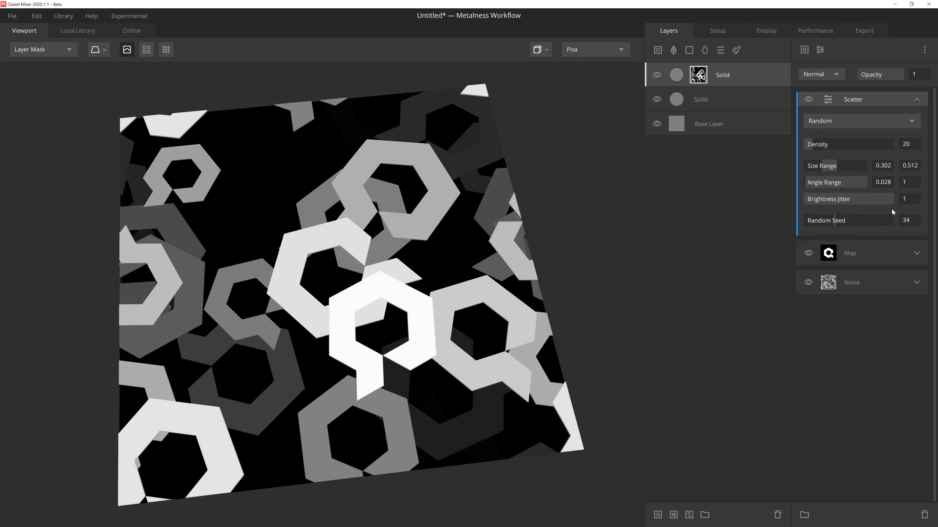
pyautogui.moveTo(907, 204)
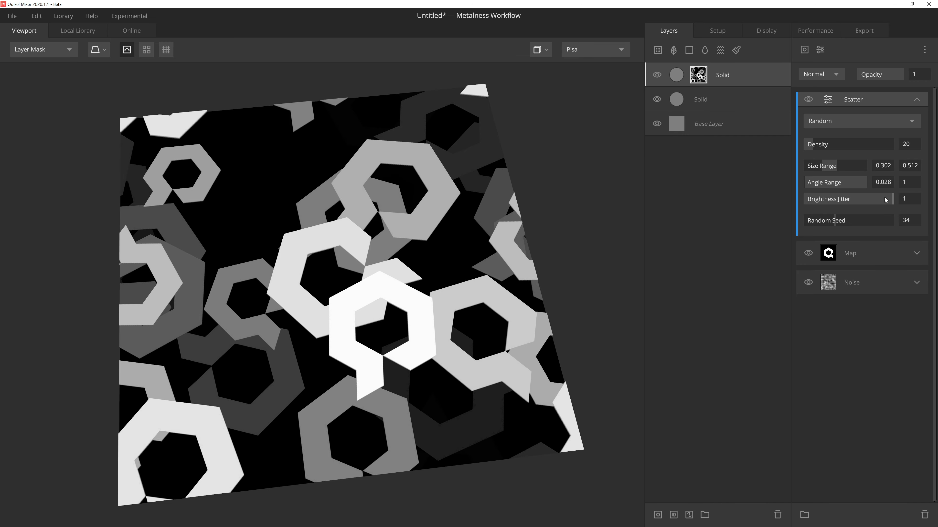
# Set Brightness Jitter to about 0.724 and change the Random Seed for a new layout.
pyautogui.moveTo(897, 199); pyautogui.dragTo(867, 199)
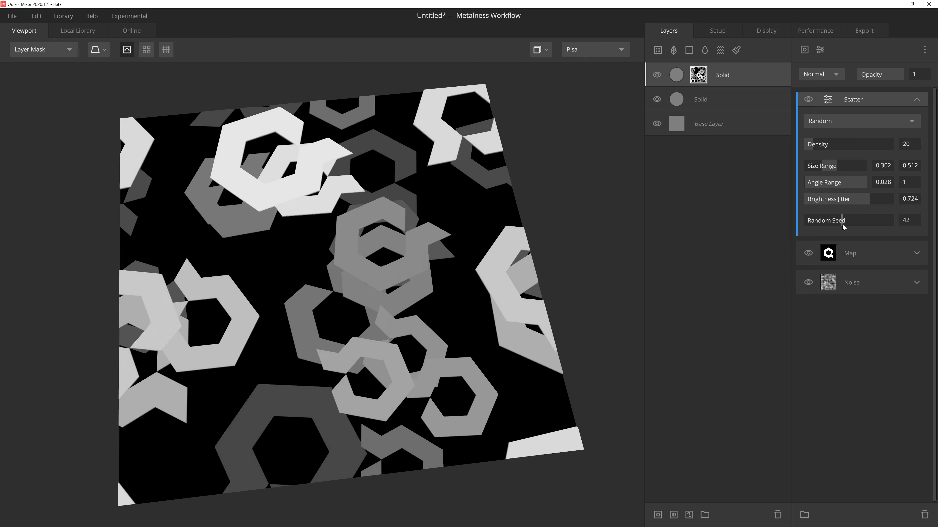
pyautogui.write('49')
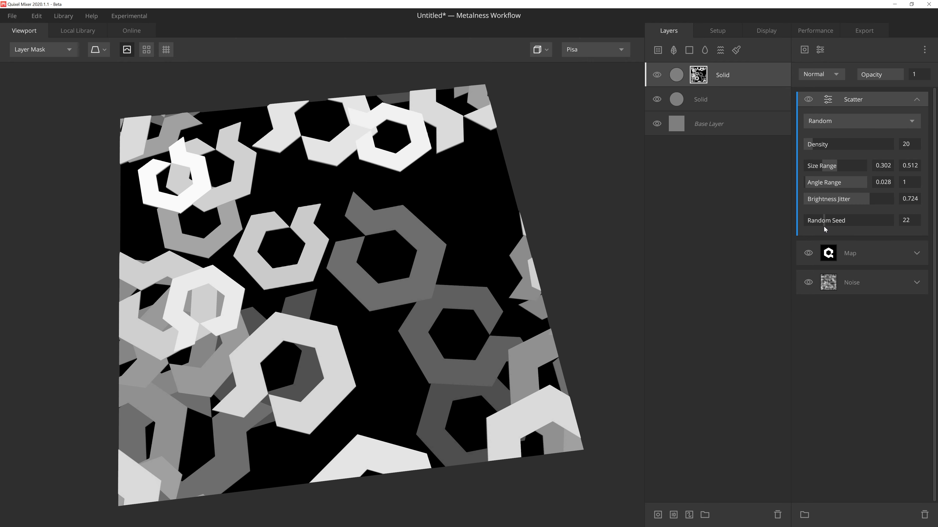
# Switch Scatter to Grid mode with about 6.3 repeats in X and Y.
pyautogui.click(860, 121)
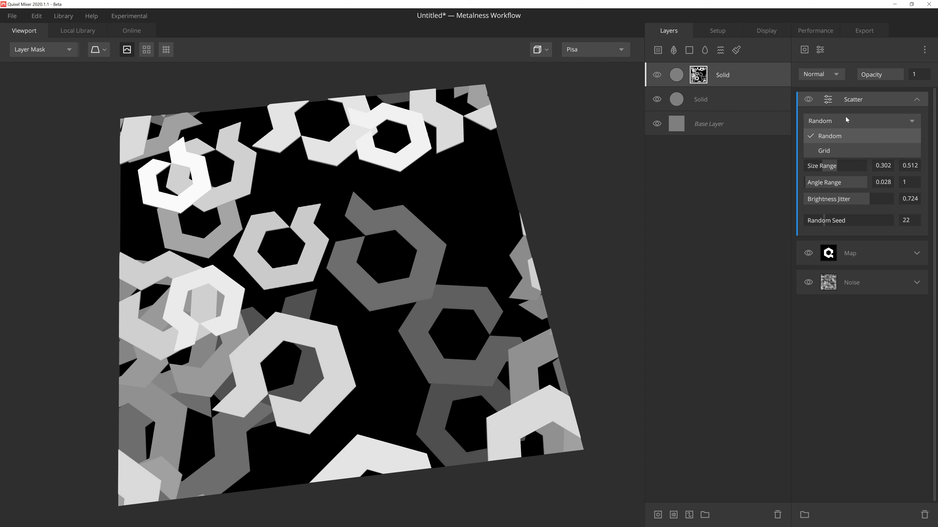
pyautogui.click(823, 150)
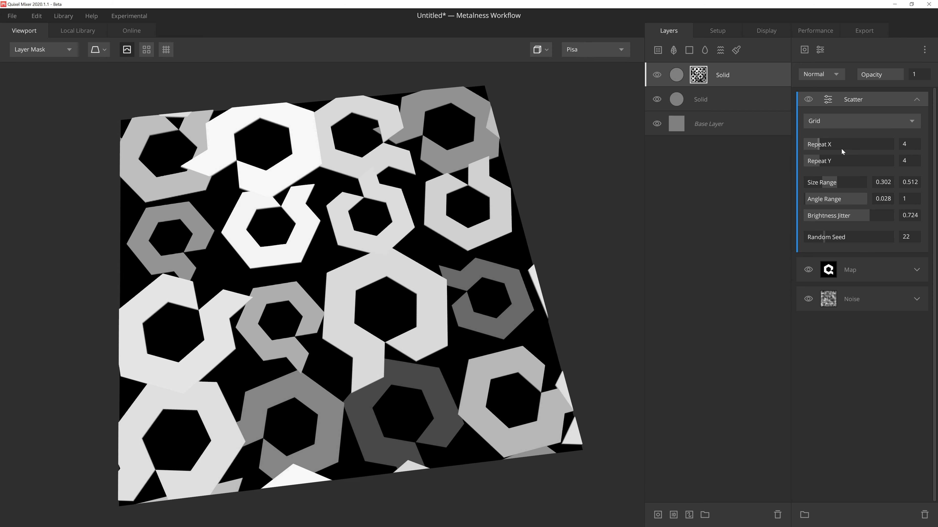
pyautogui.moveTo(842, 152)
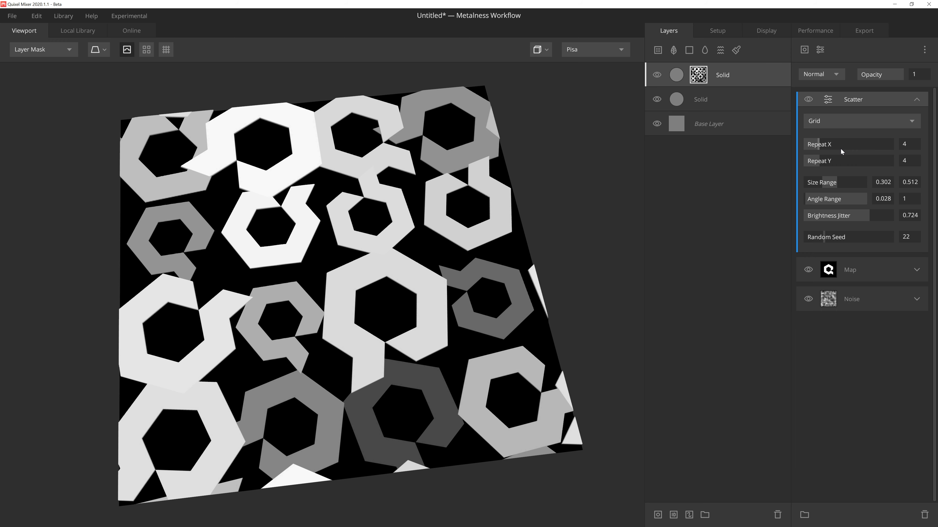
pyautogui.moveTo(820, 148)
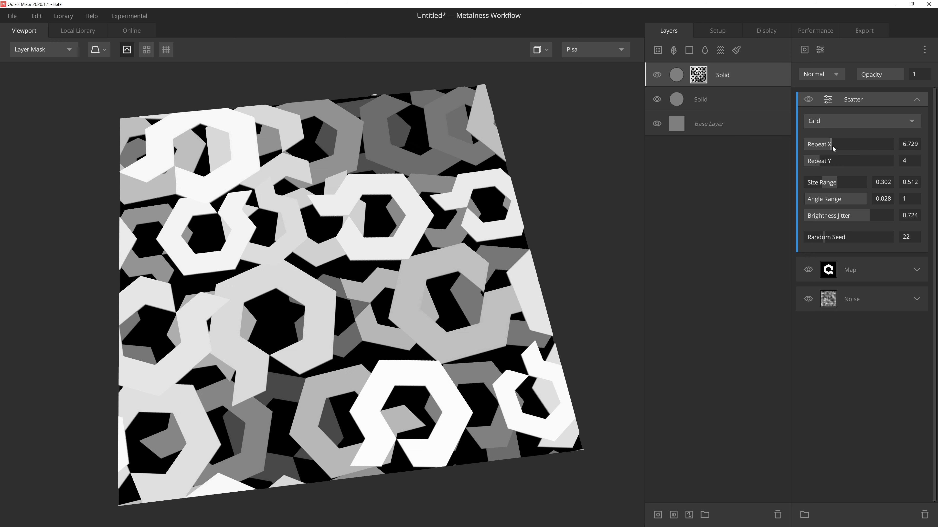
pyautogui.moveTo(855, 144); pyautogui.dragTo(844, 143)
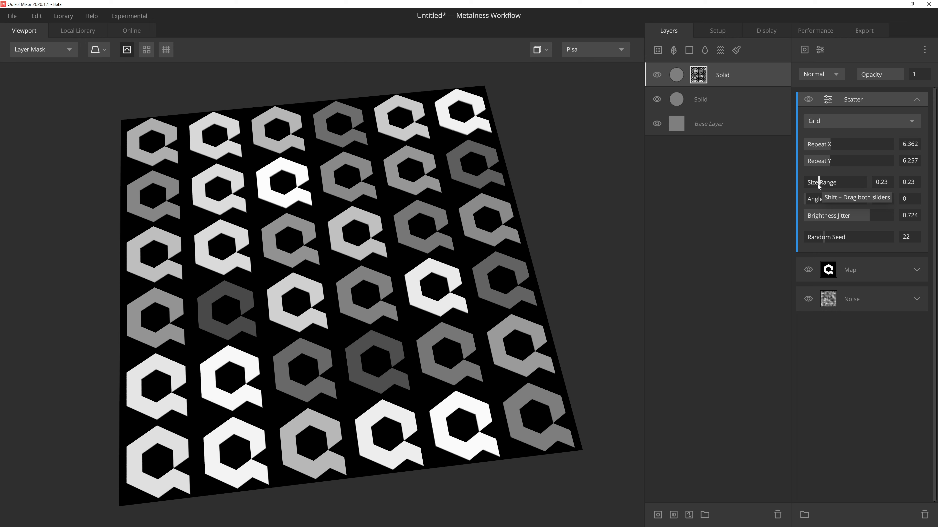
pyautogui.moveTo(818, 188)
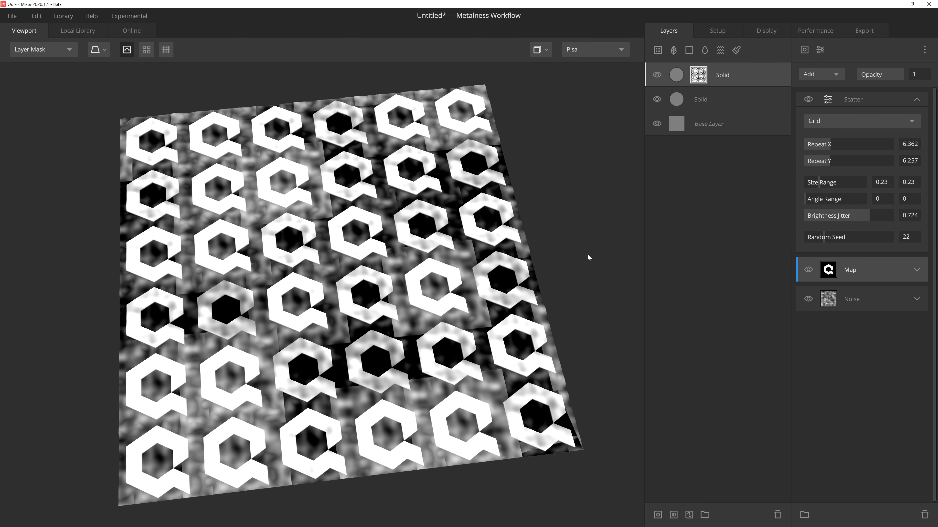
pyautogui.moveTo(804, 308)
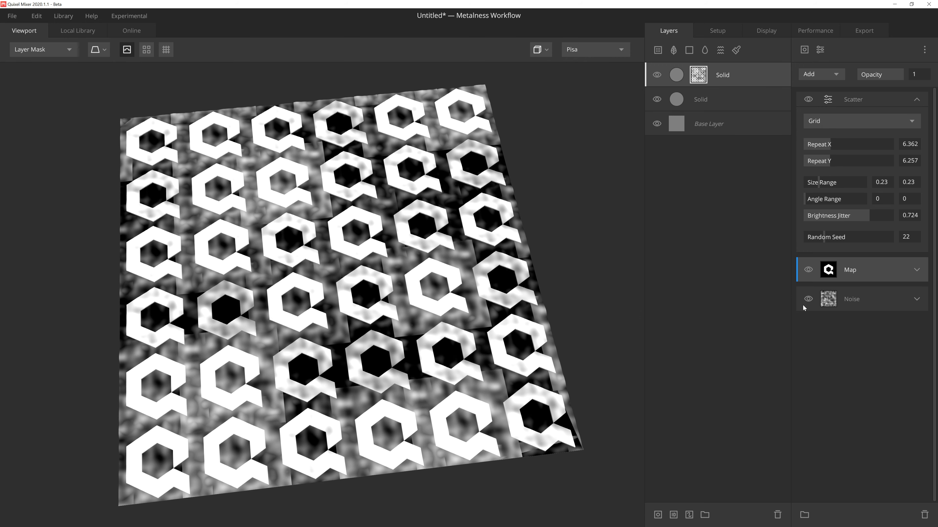
pyautogui.moveTo(808, 299)
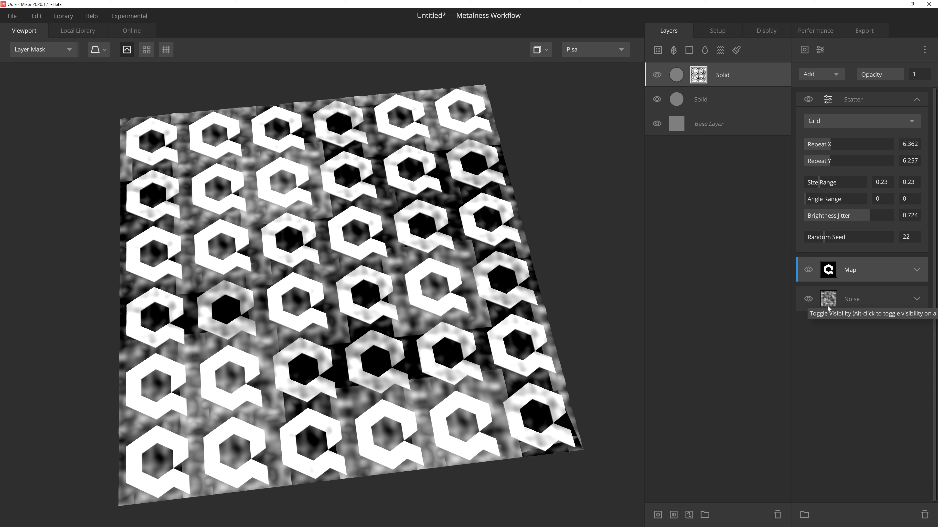
pyautogui.moveTo(873, 103)
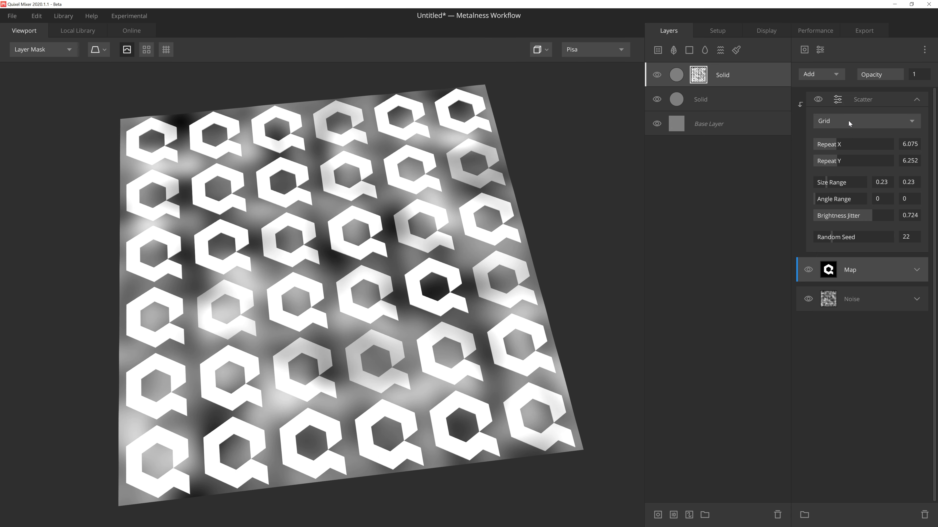
# Switch Scatter back to Random mode with varied sizes and adjusted density.
pyautogui.click(864, 121)
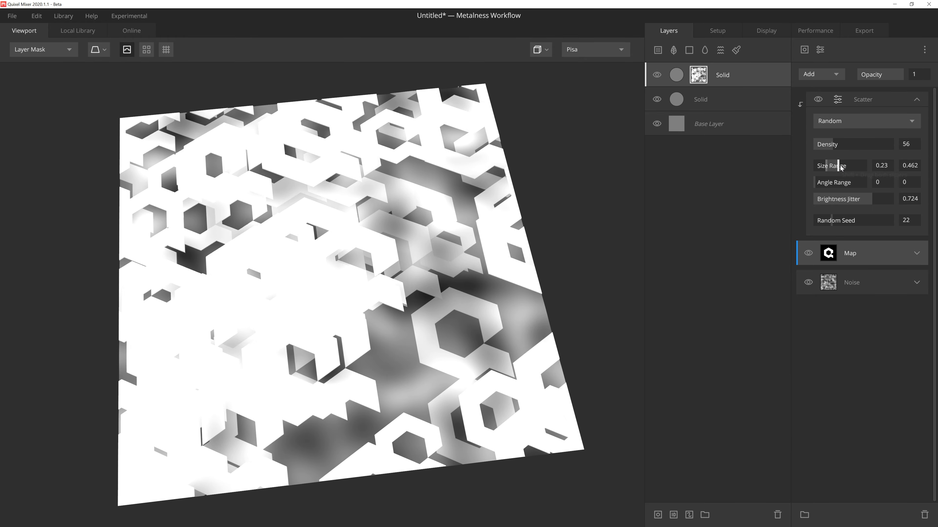
pyautogui.moveTo(840, 166); pyautogui.dragTo(840, 166)
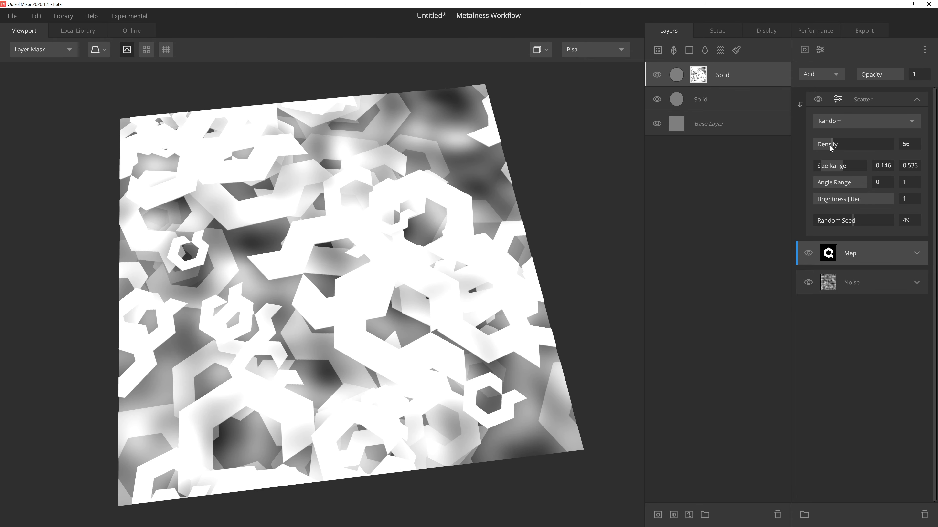
pyautogui.moveTo(850, 144); pyautogui.dragTo(831, 144)
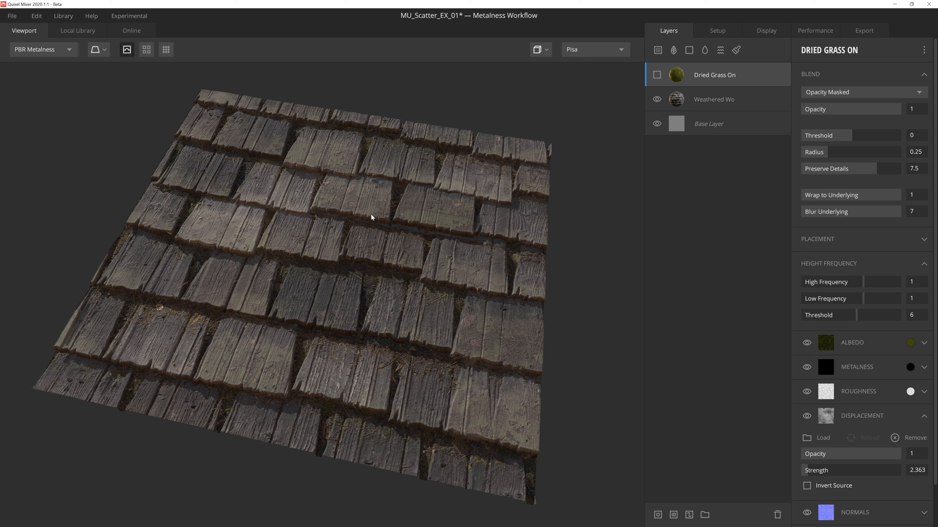
pyautogui.moveTo(679, 199)
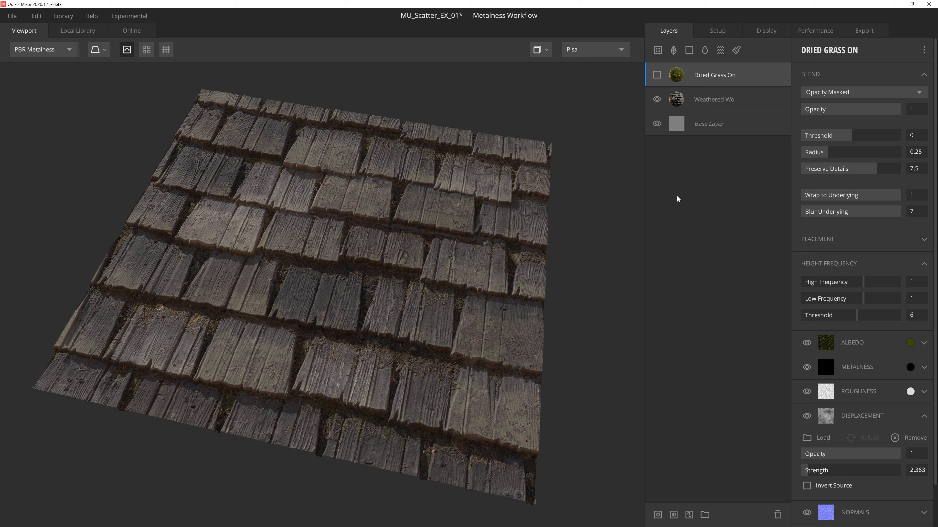
# Enable the Dried Grass layer and set its Blur Underlying to 0.
pyautogui.click(656, 74)
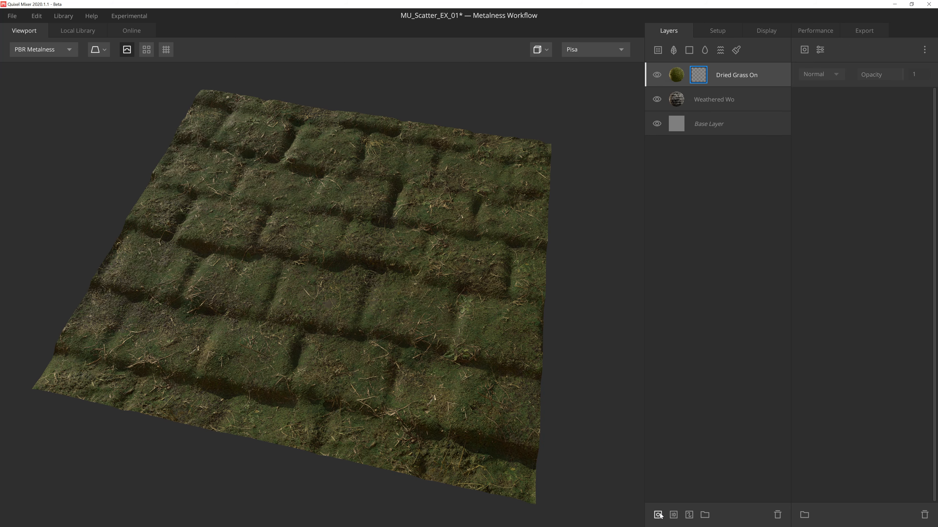
pyautogui.moveTo(666, 514)
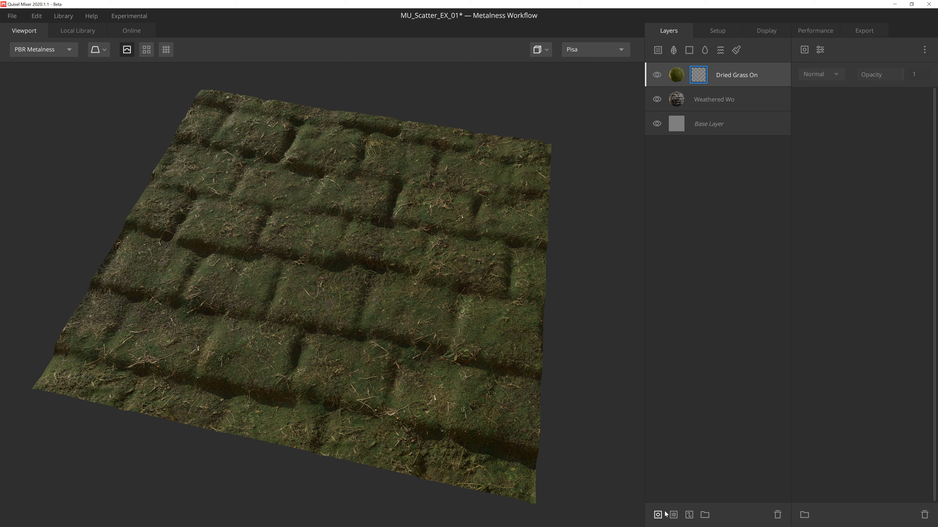
pyautogui.click(735, 74)
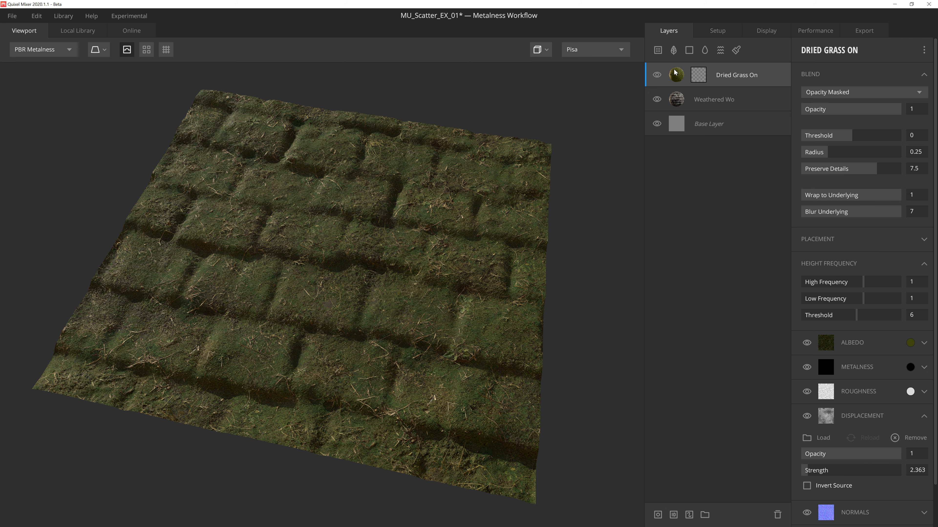
pyautogui.moveTo(819, 99)
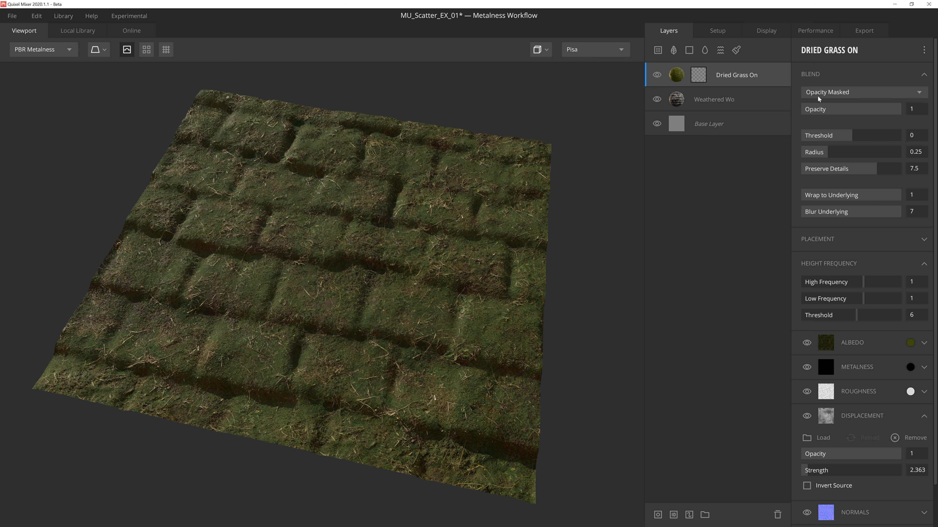
pyautogui.moveTo(831, 99)
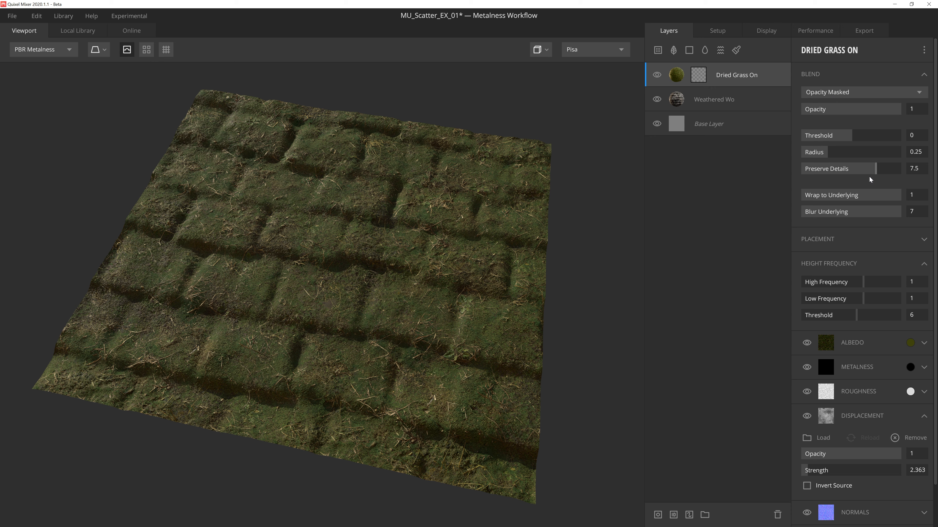
pyautogui.moveTo(496, 210)
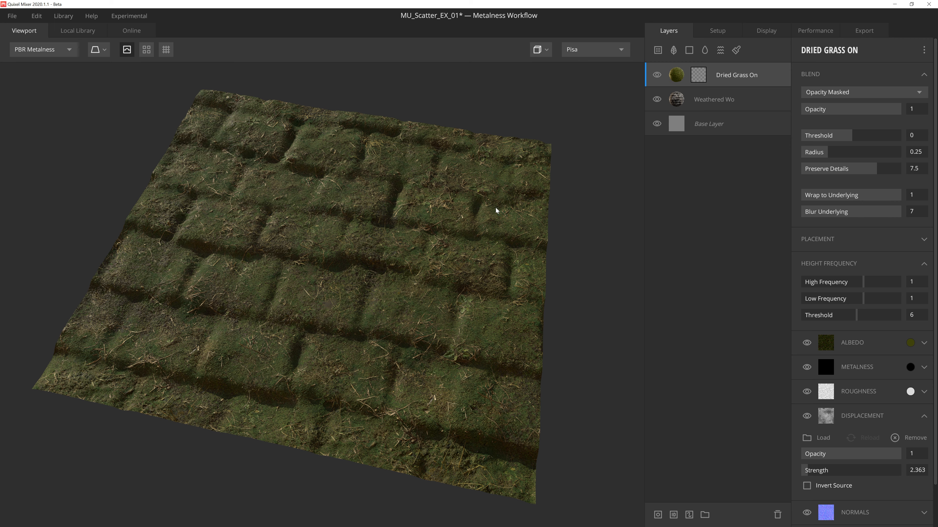
pyautogui.moveTo(605, 239)
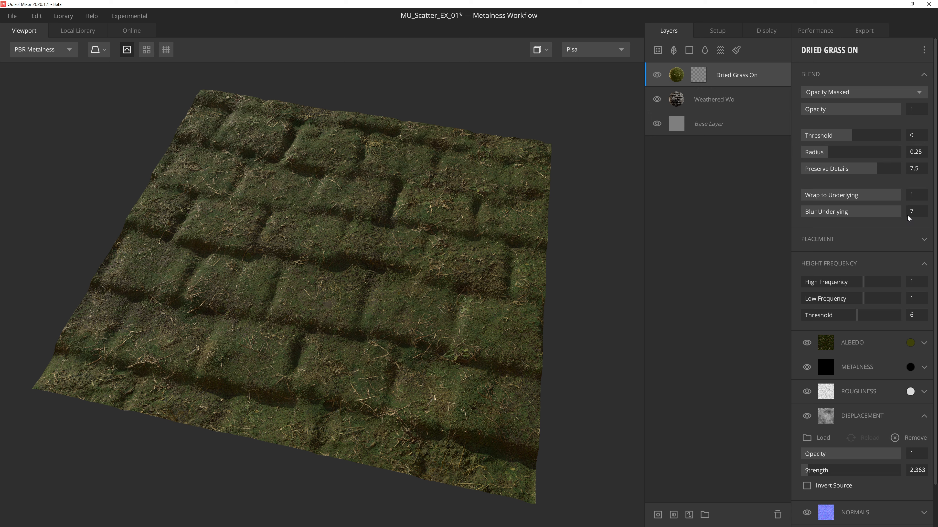
pyautogui.moveTo(398, 339)
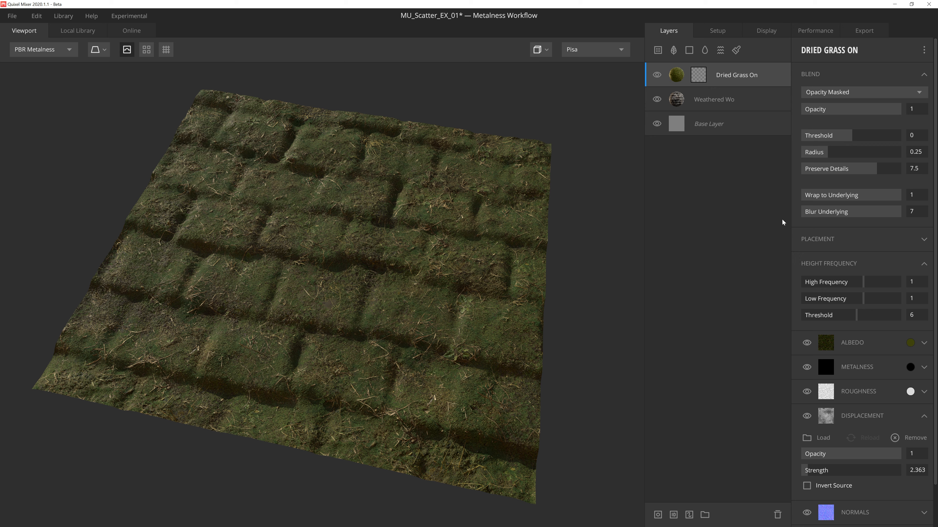
pyautogui.moveTo(783, 221)
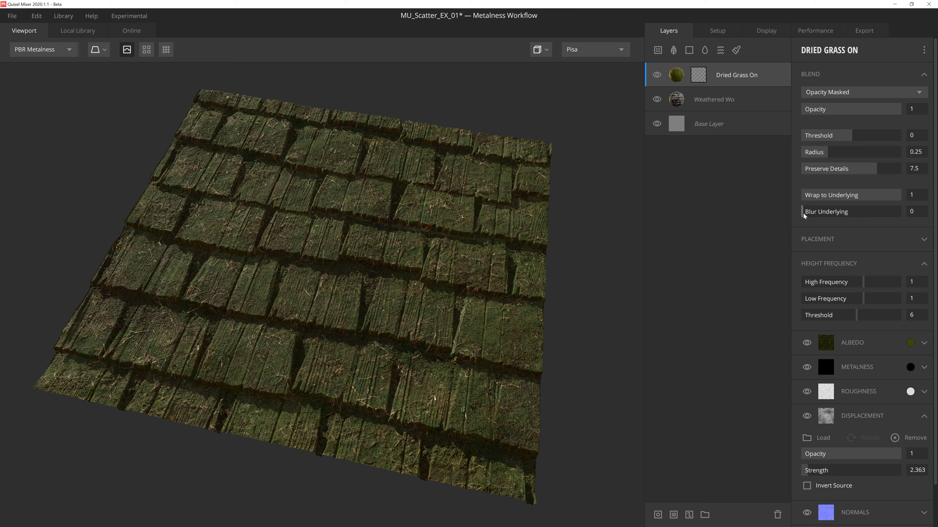
pyautogui.moveTo(813, 211); pyautogui.dragTo(885, 211)
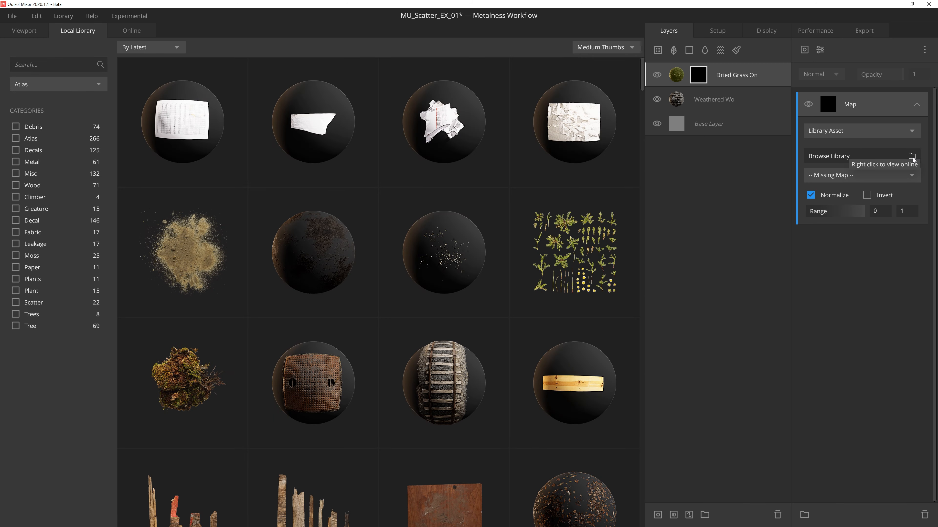
pyautogui.moveTo(68, 70)
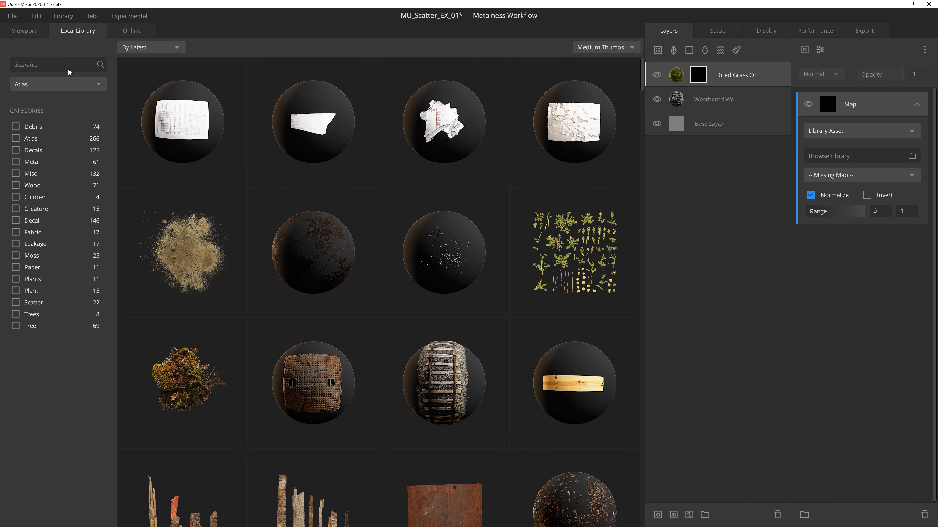
# Mask the grass with the Brown Moss library image using its Opacity channel.
pyautogui.write('Brown Moss')
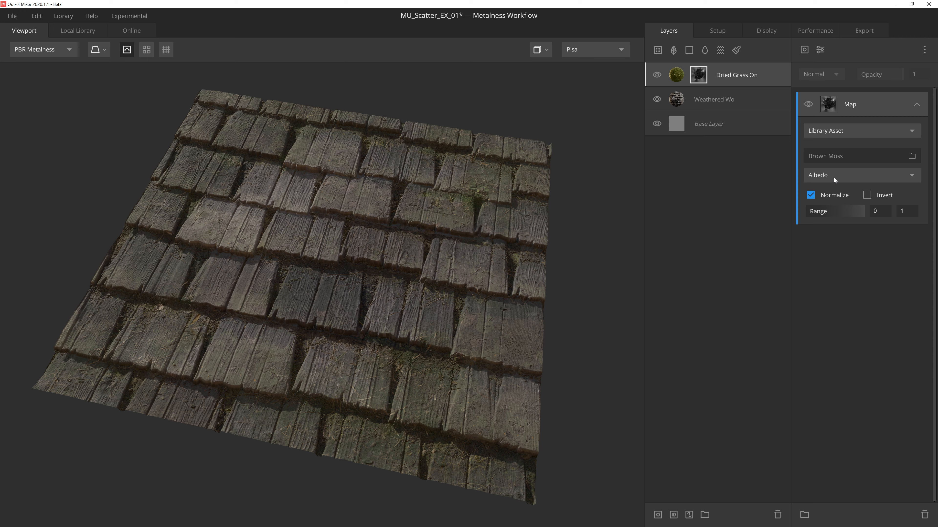
pyautogui.click(859, 175)
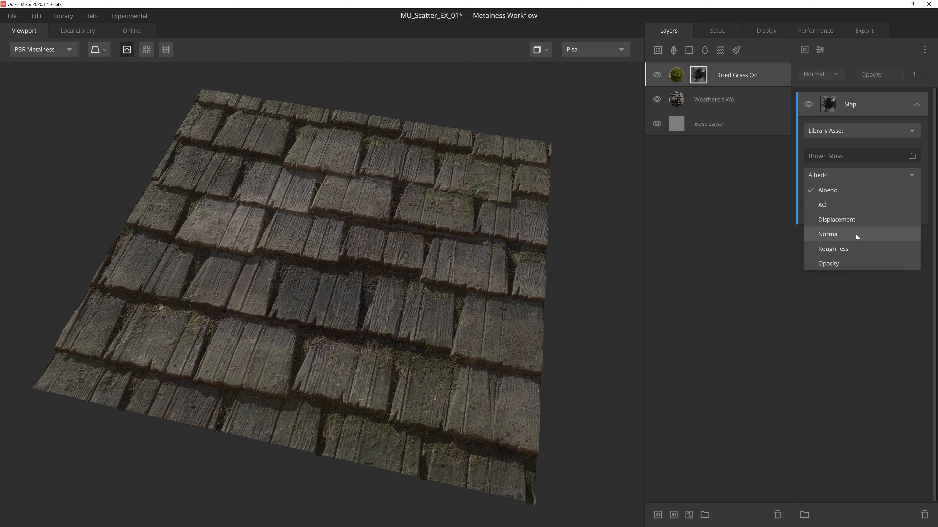
pyautogui.click(828, 264)
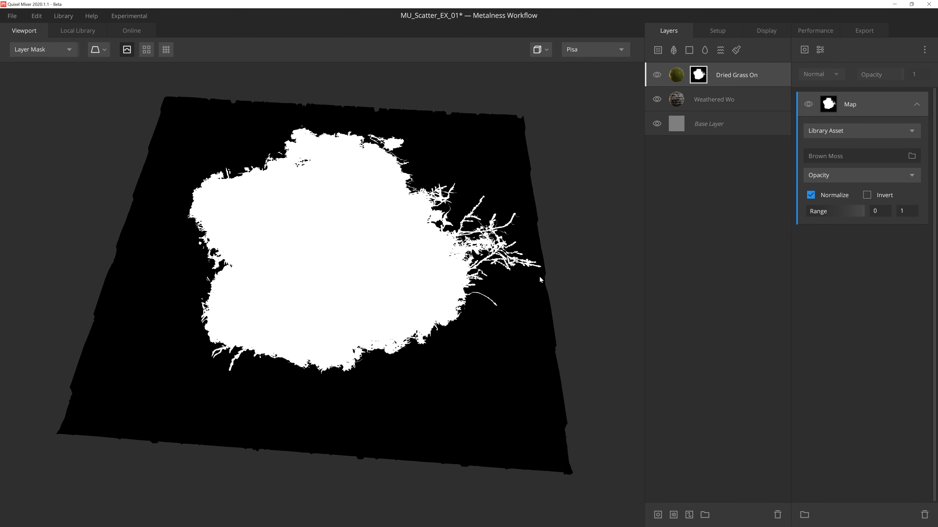
pyautogui.moveTo(542, 278)
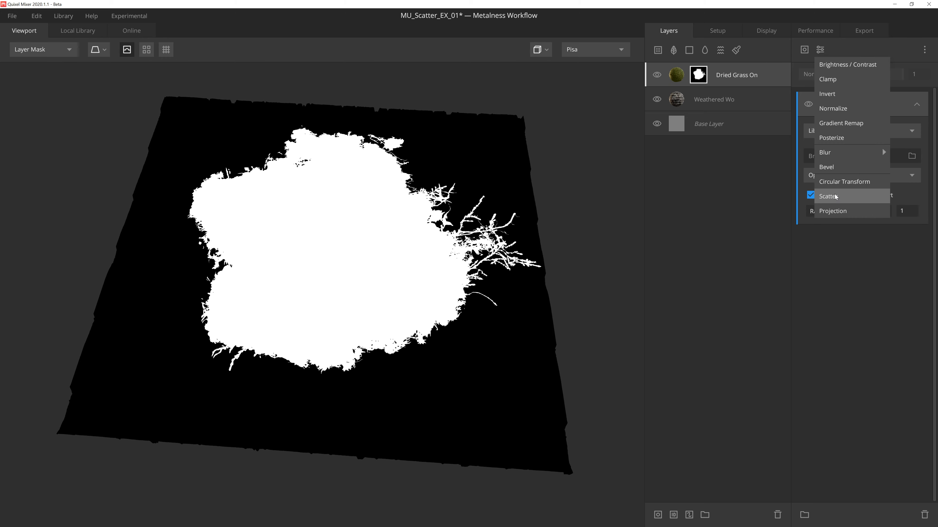
# Add a Random Scatter modifier (Density 450, small sizes) and reshuffle the moss patches.
pyautogui.click(829, 196)
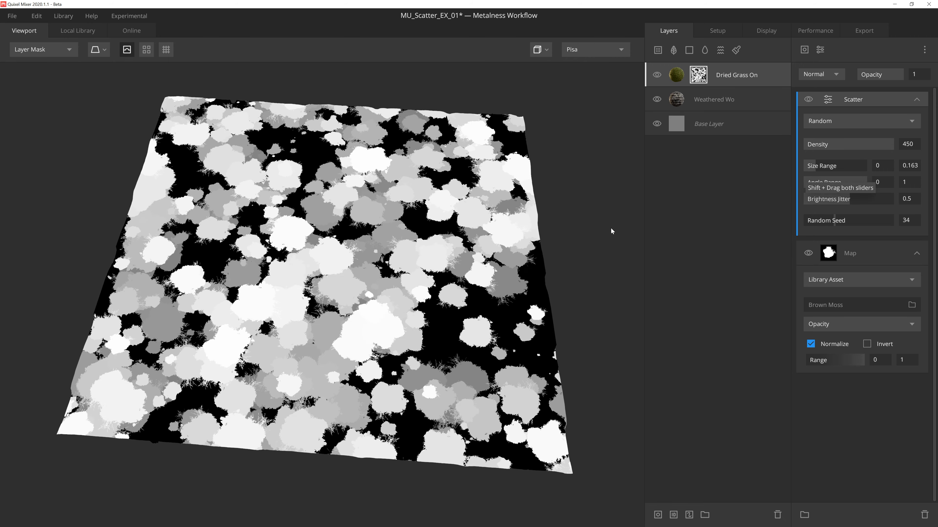
pyautogui.moveTo(770, 213)
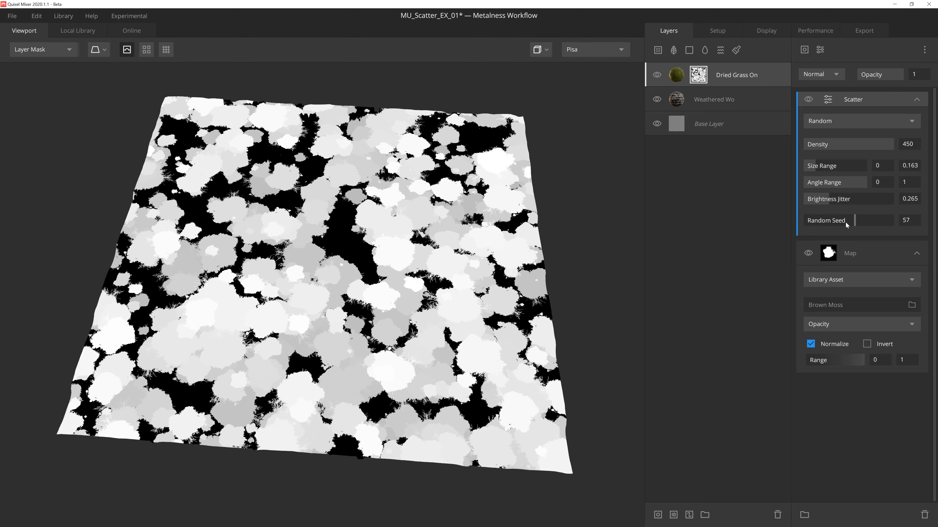
pyautogui.click(42, 49)
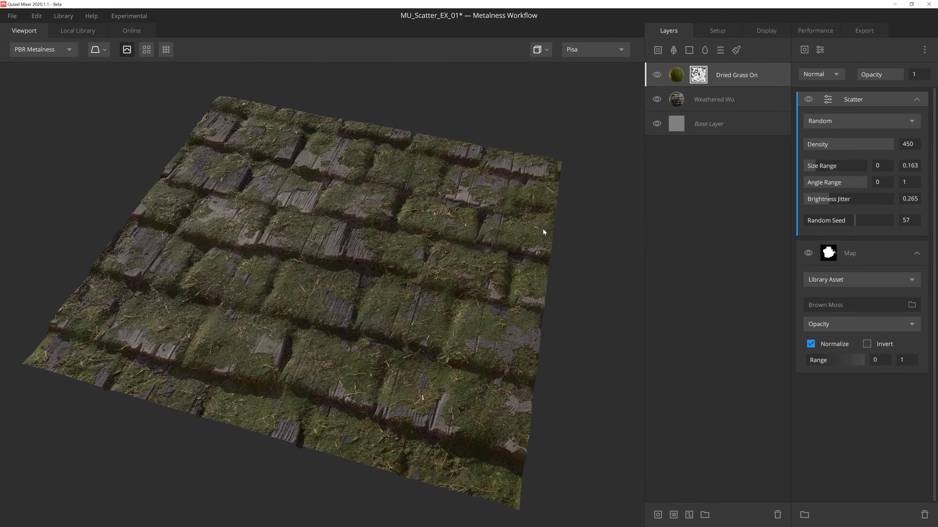
pyautogui.moveTo(543, 232); pyautogui.dragTo(557, 238)
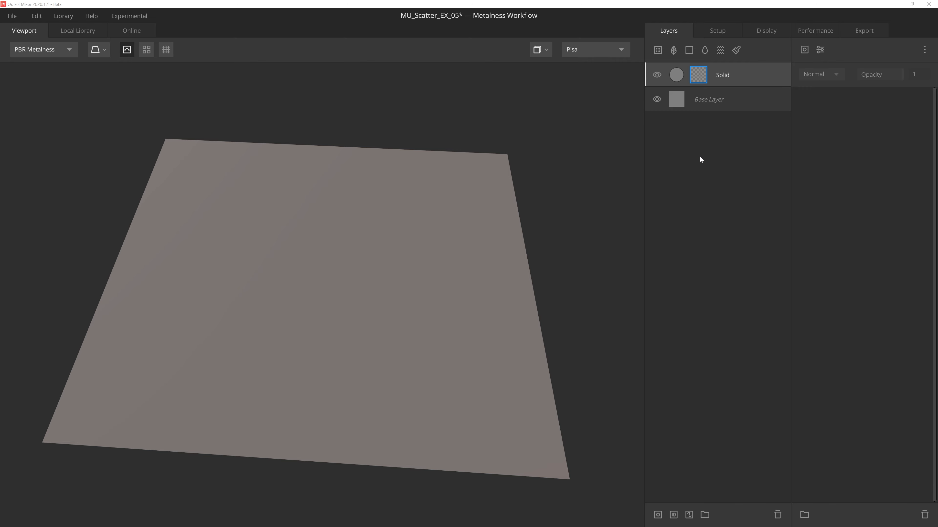
# Add a Map mask component sourced from the Mossy Ground library asset.
pyautogui.click(803, 49)
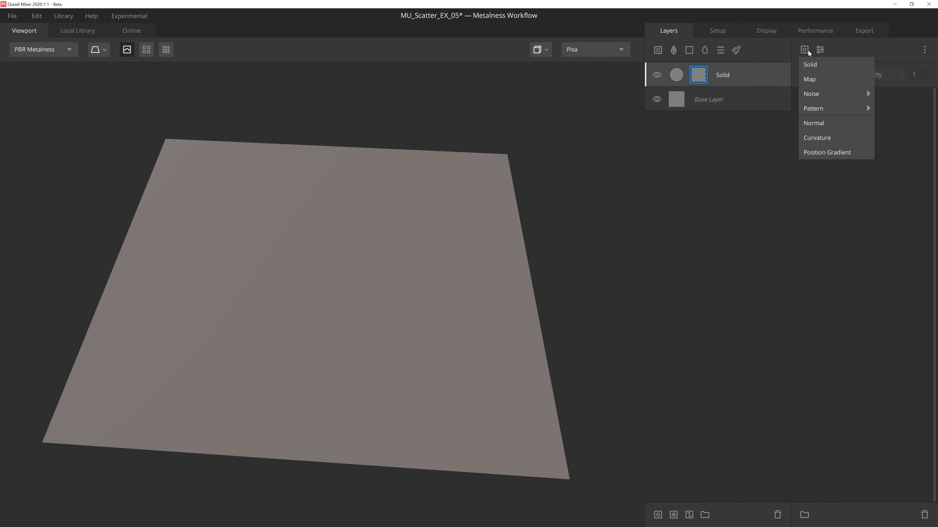
pyautogui.click(809, 79)
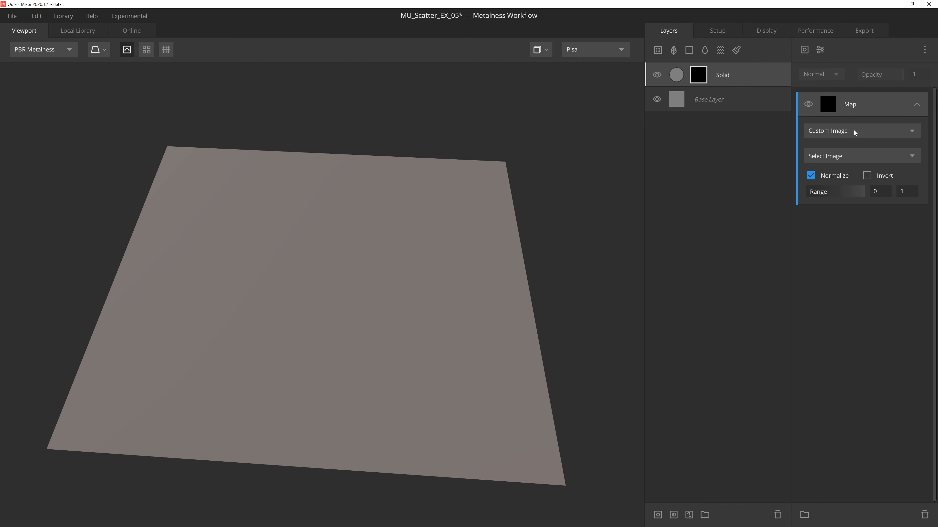
pyautogui.click(860, 130)
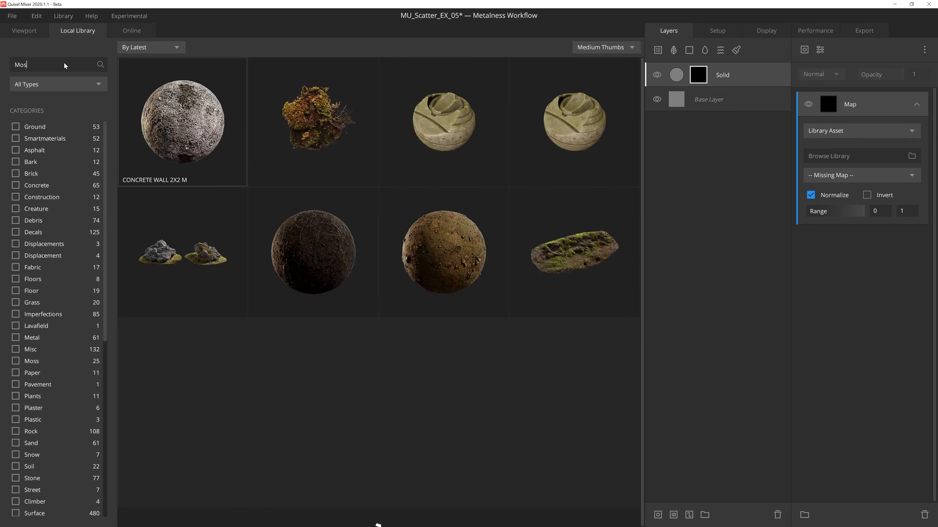
pyautogui.scroll(-3)
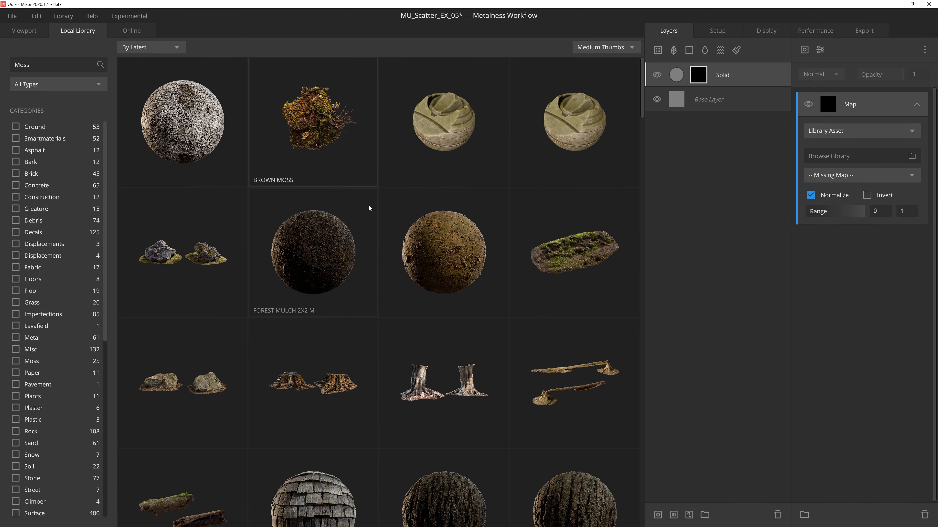
pyautogui.click(24, 30)
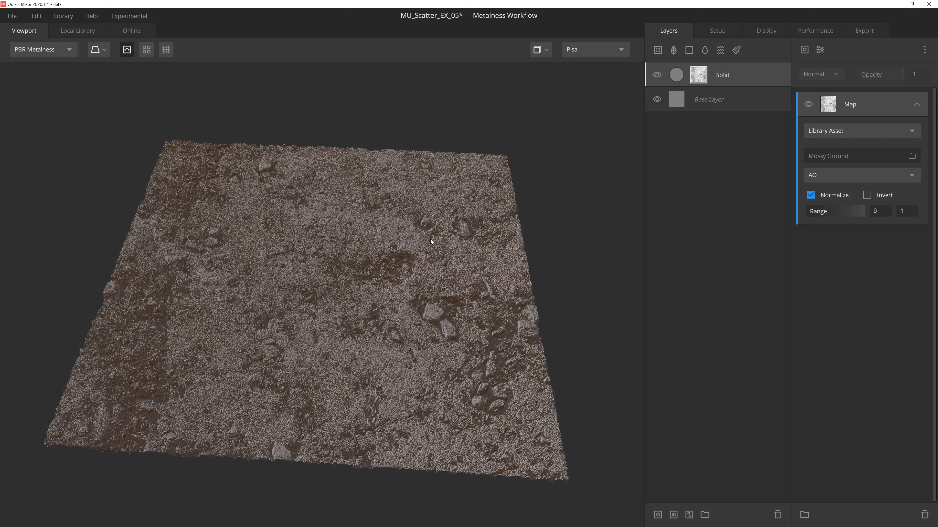
# Preview the layer mask and use the Displacement channel of Mossy Ground.
pyautogui.click(39, 49)
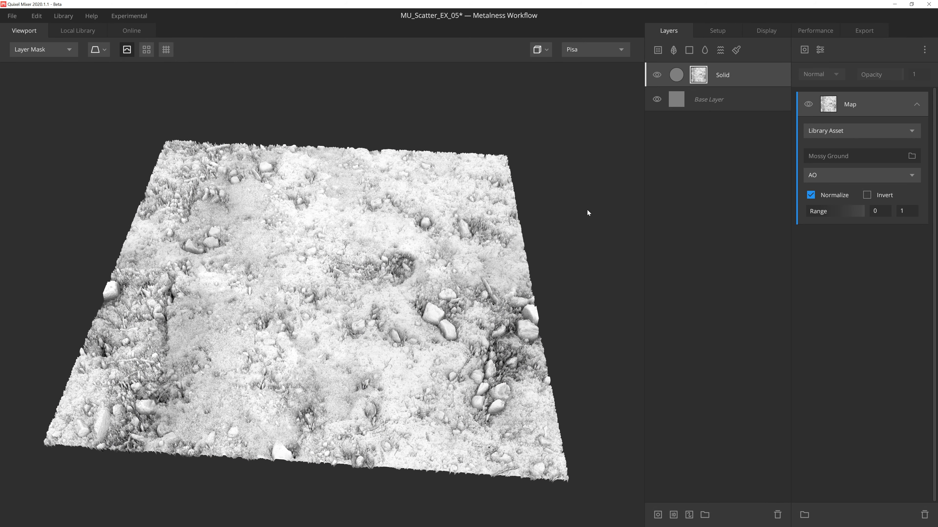
pyautogui.click(860, 174)
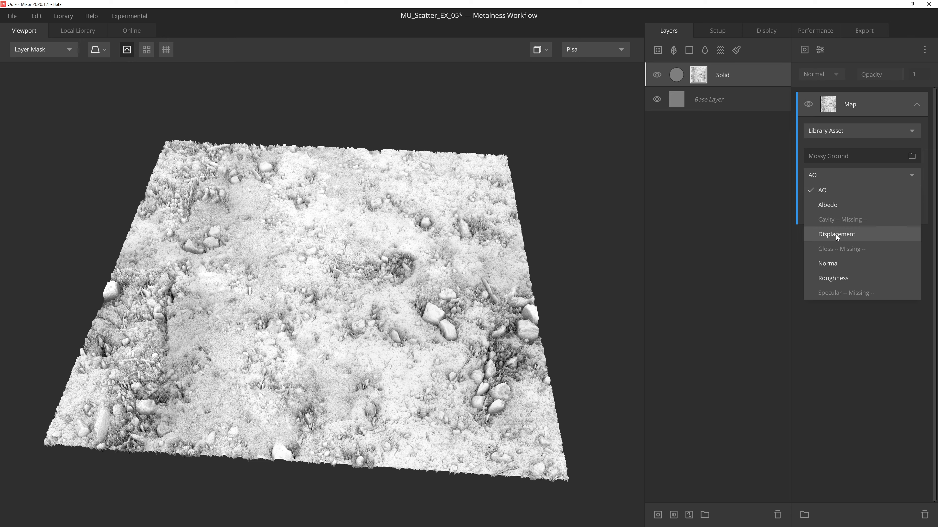
pyautogui.click(837, 234)
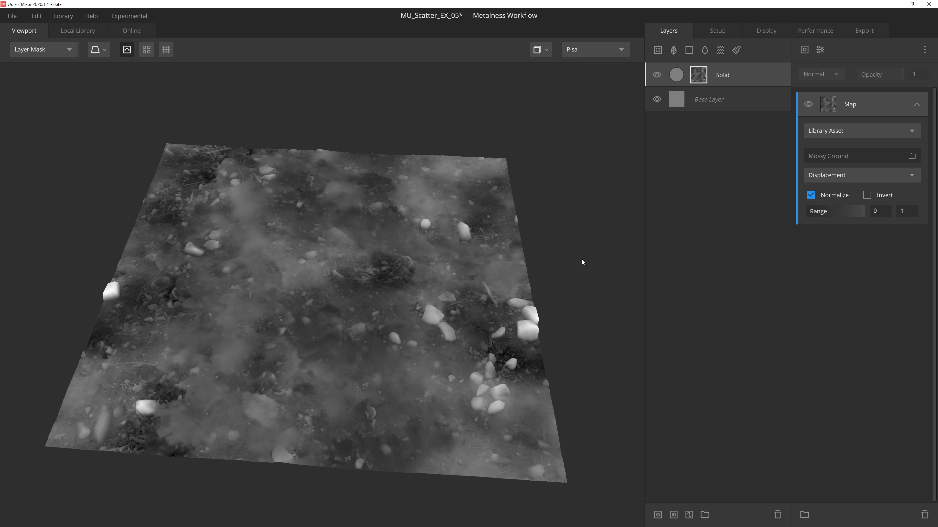
pyautogui.moveTo(779, 241)
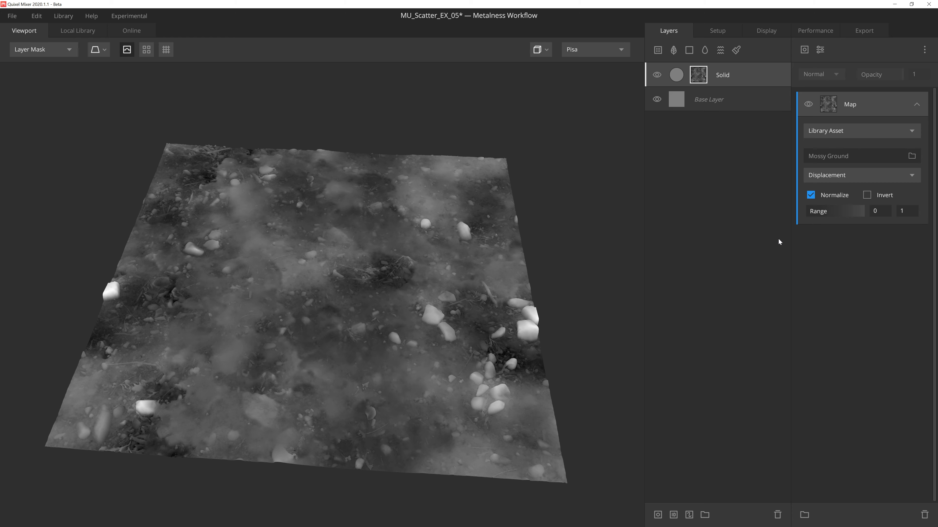
pyautogui.click(803, 50)
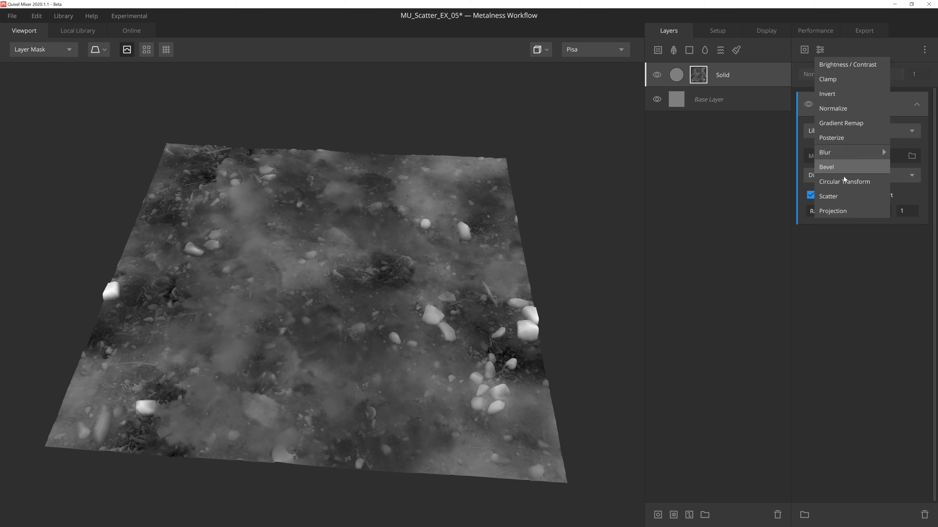
pyautogui.click(829, 196)
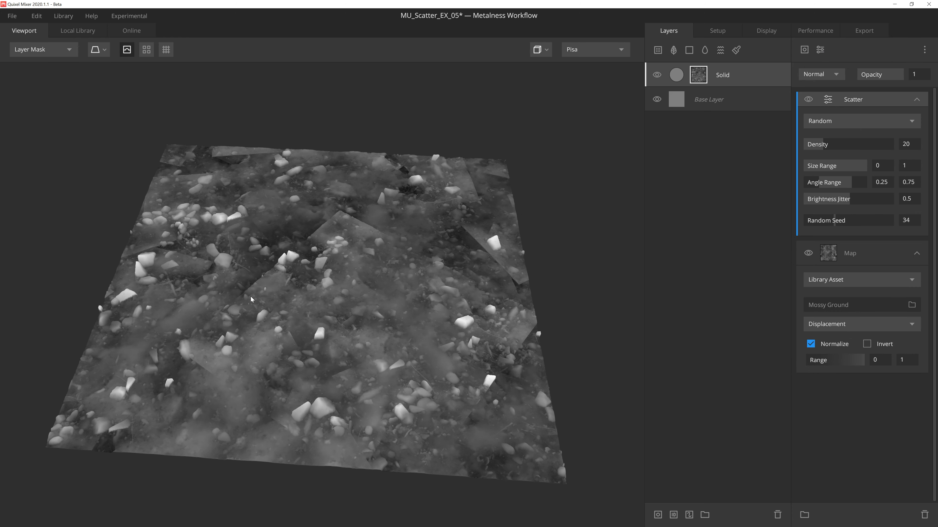
pyautogui.moveTo(212, 357)
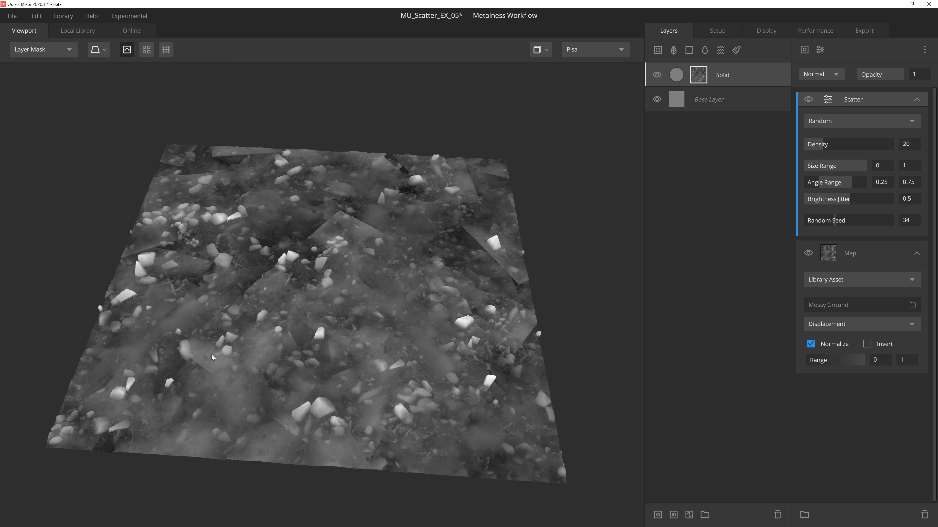
pyautogui.moveTo(874, 263)
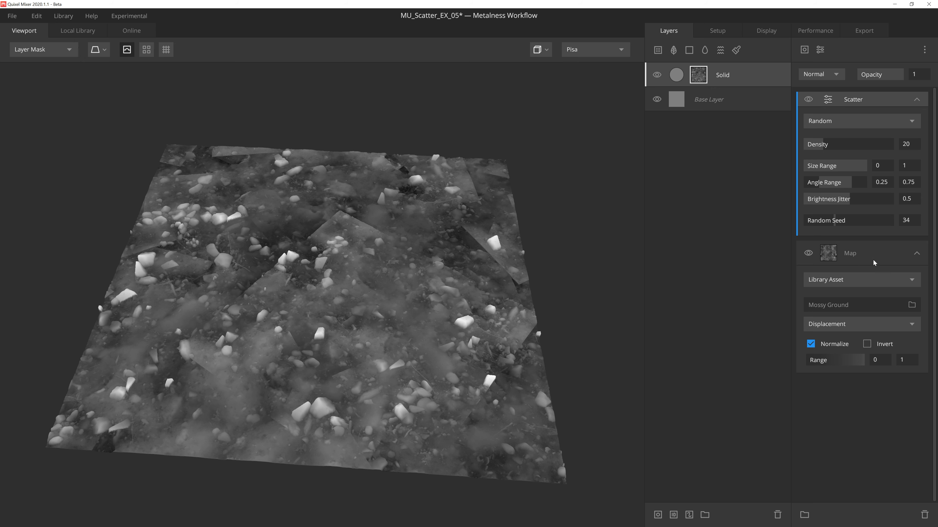
pyautogui.moveTo(846, 257)
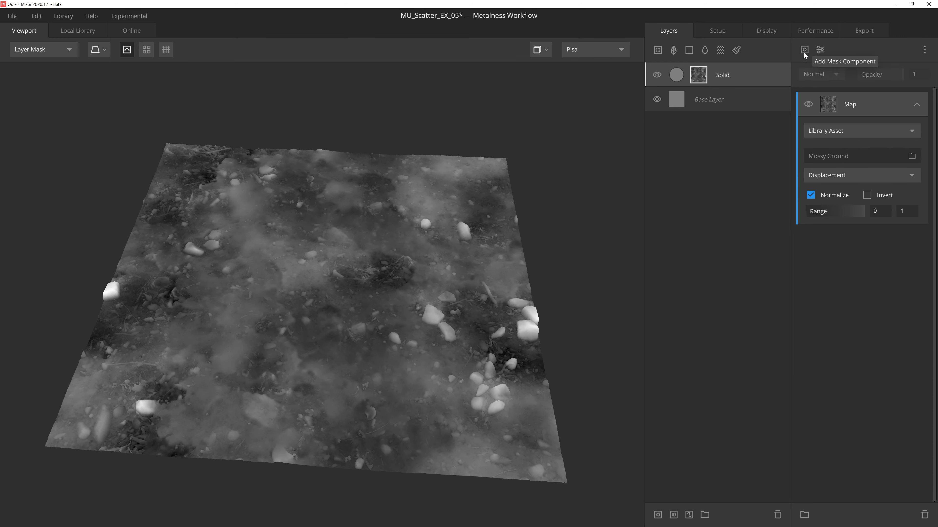
# Add a Circle pattern with spacing 10, multiplied over the mossy displacement.
pyautogui.click(804, 50)
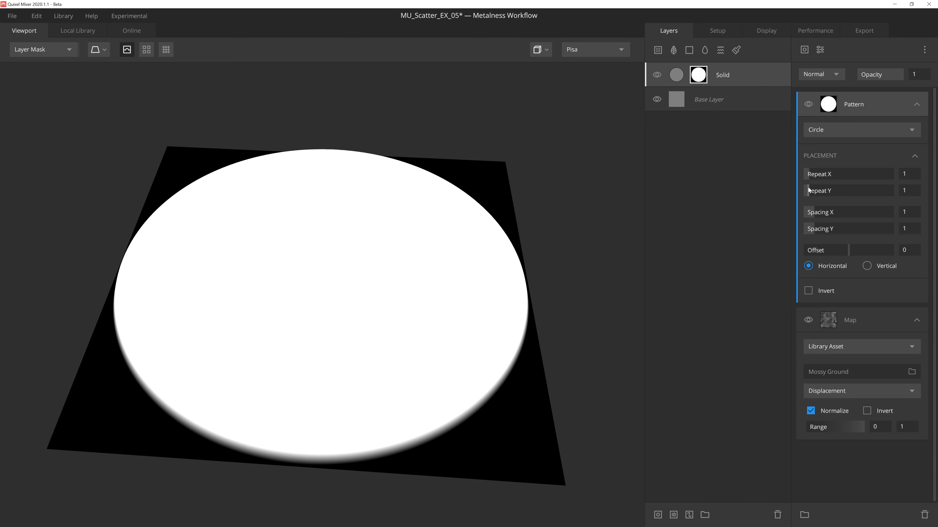
pyautogui.write('10')
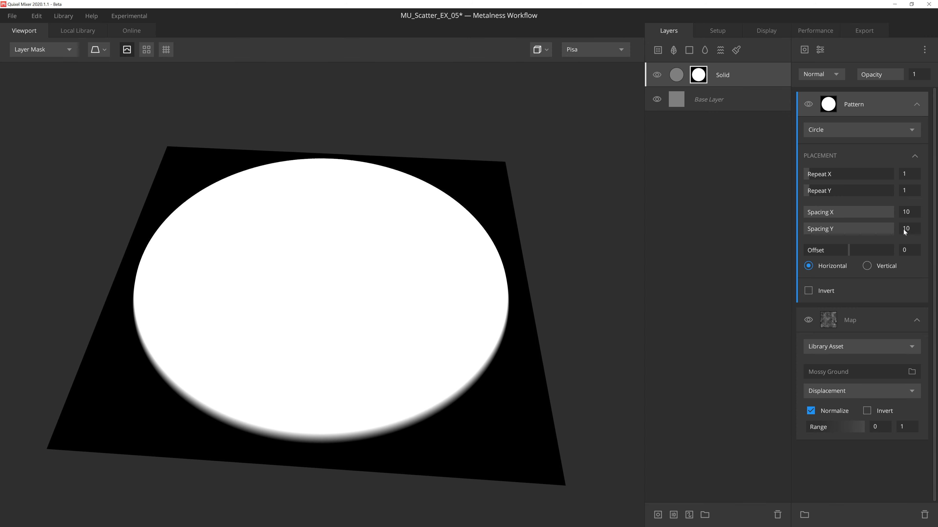
pyautogui.click(820, 75)
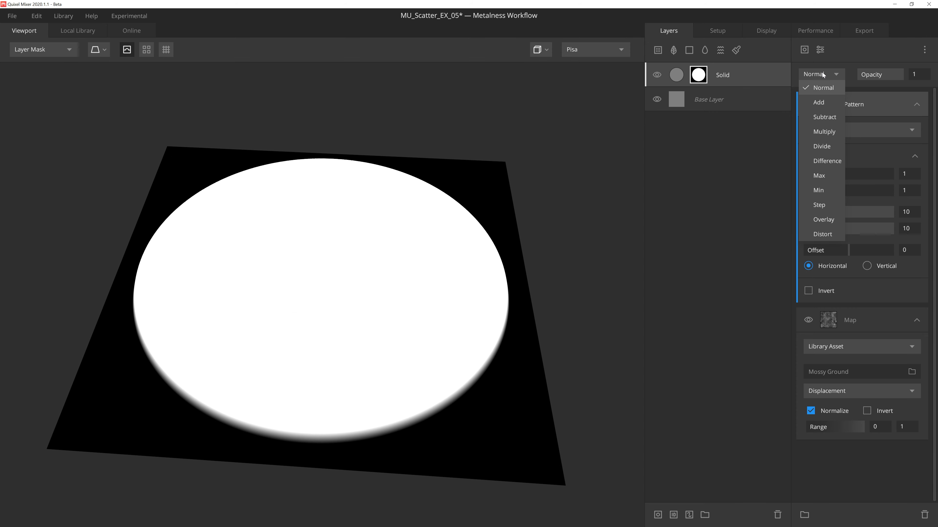
pyautogui.click(824, 131)
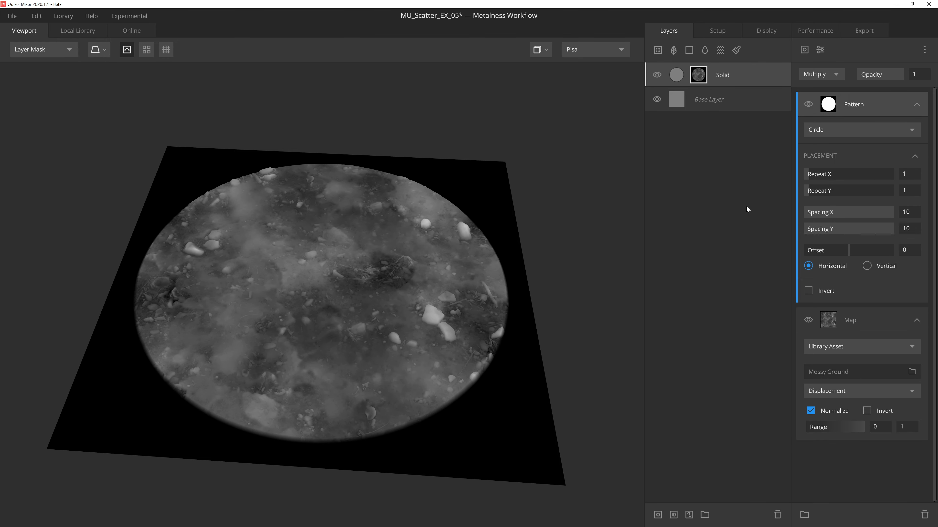
# Soften the circle edge with a Gaussian Blur at strength 0.443.
pyautogui.click(820, 50)
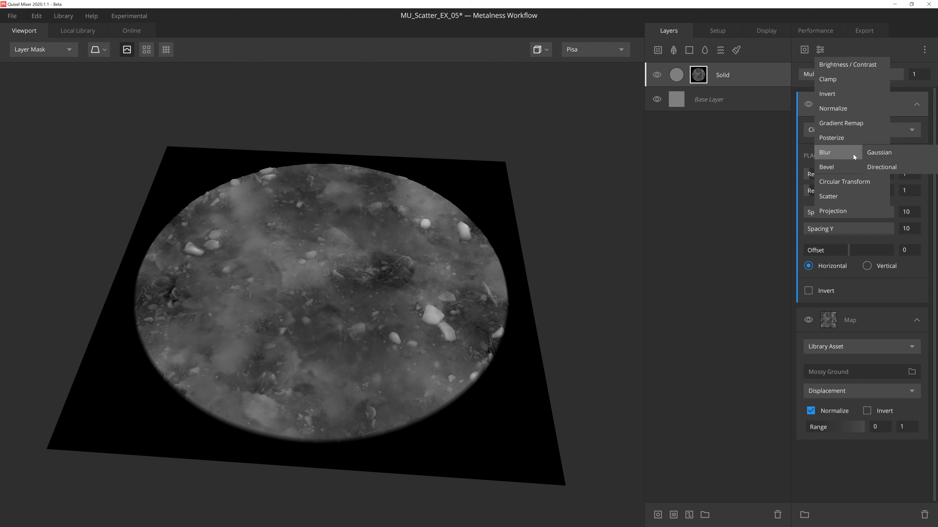
pyautogui.click(879, 152)
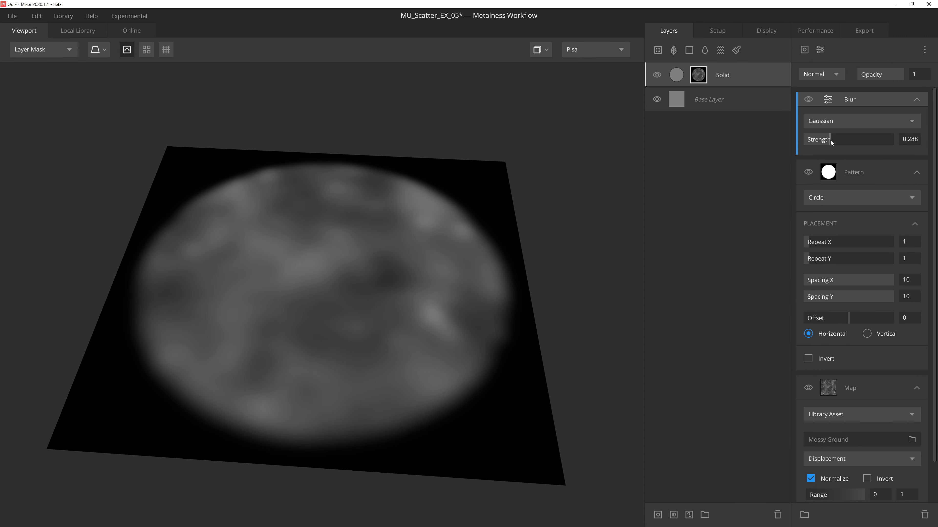
pyautogui.moveTo(823, 138); pyautogui.dragTo(855, 139)
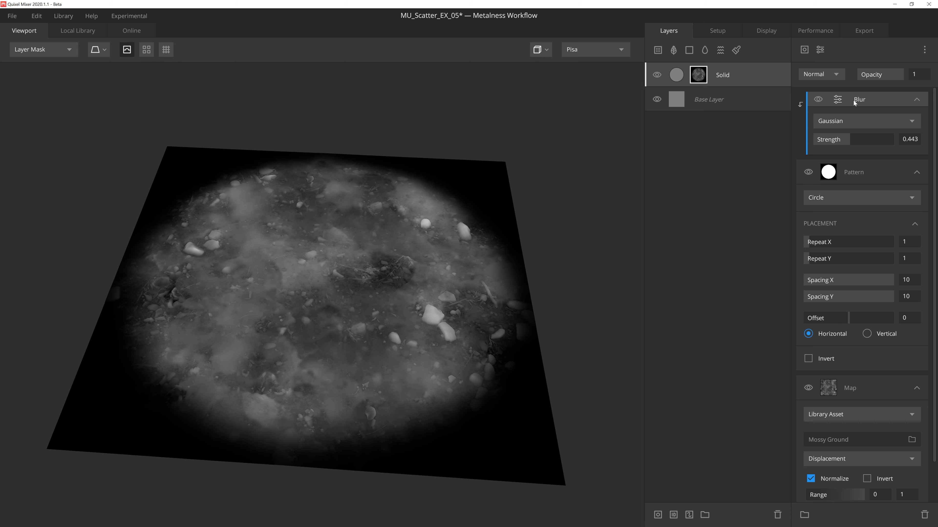
pyautogui.moveTo(865, 110)
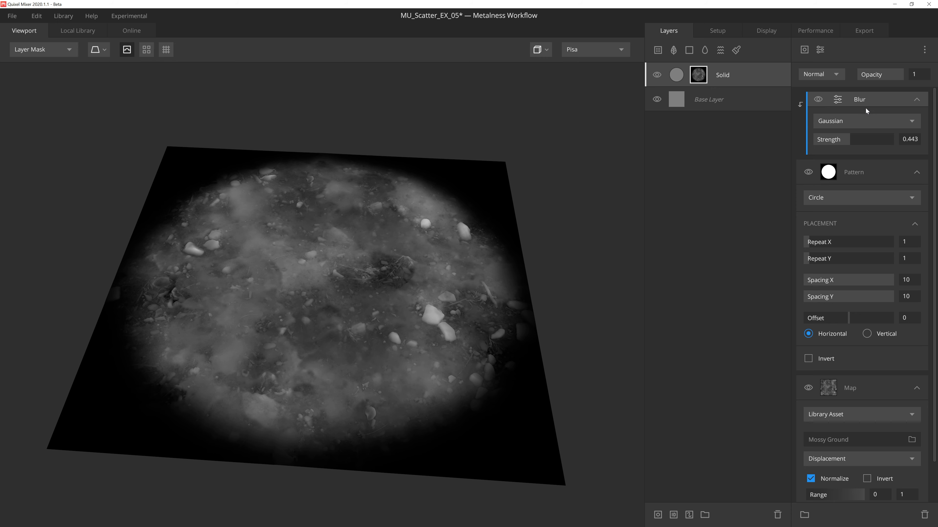
# Scatter the soft circles at density 81.21 with seed 37 and inspect the rocky ground in PBR Metalness.
pyautogui.click(819, 50)
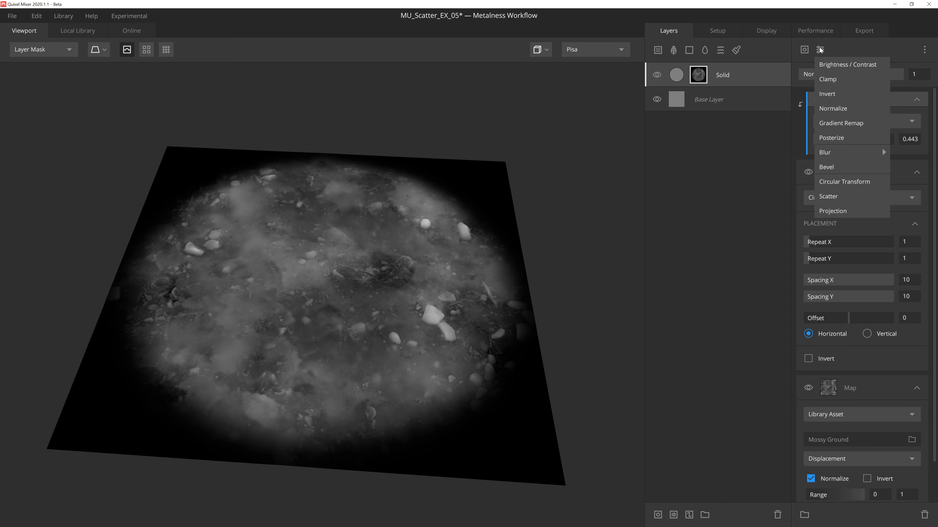
pyautogui.click(828, 197)
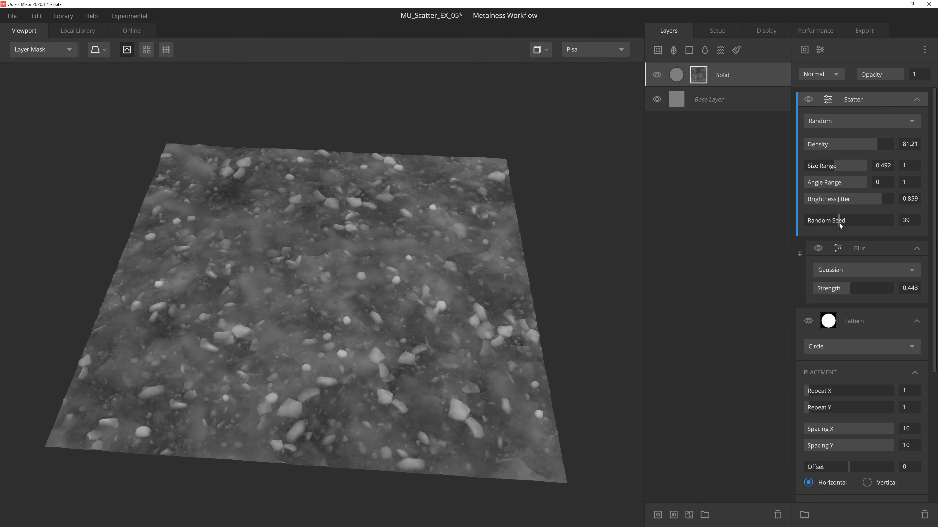
pyautogui.click(908, 220)
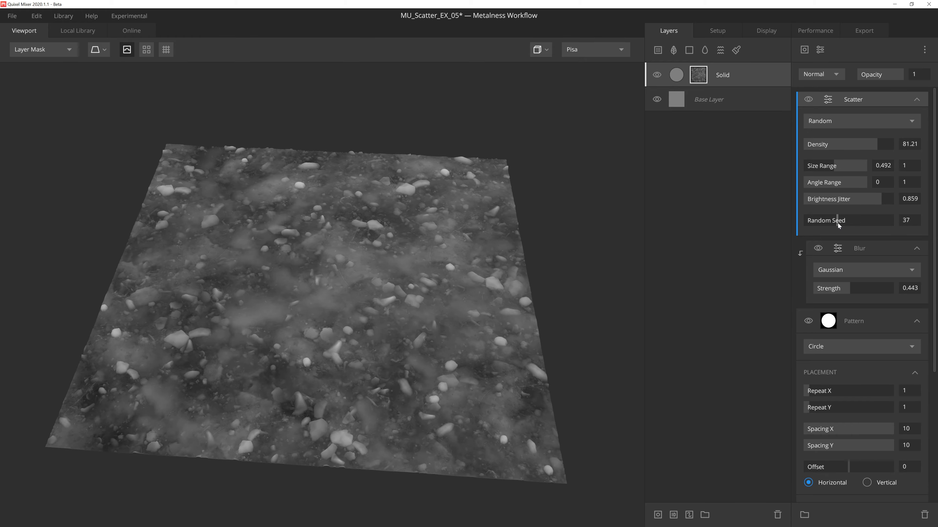
pyautogui.click(39, 49)
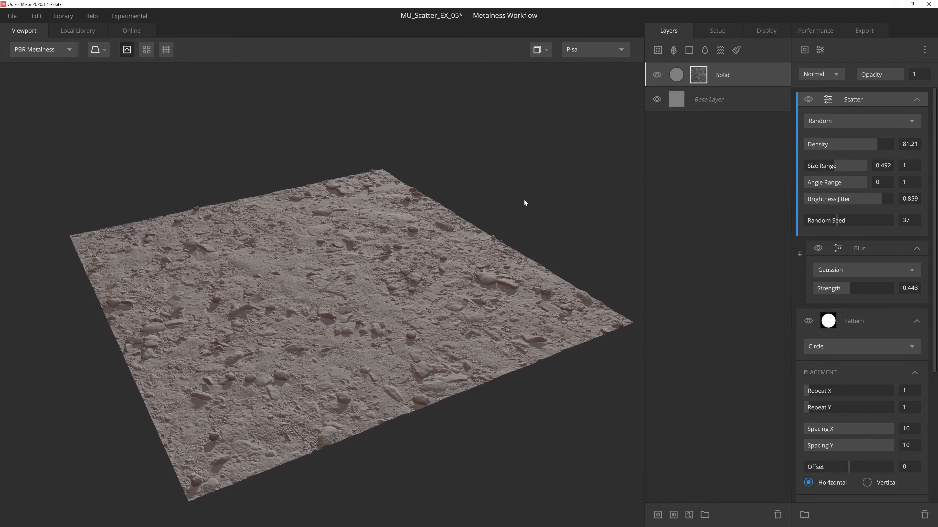
pyautogui.moveTo(525, 203); pyautogui.dragTo(597, 217)
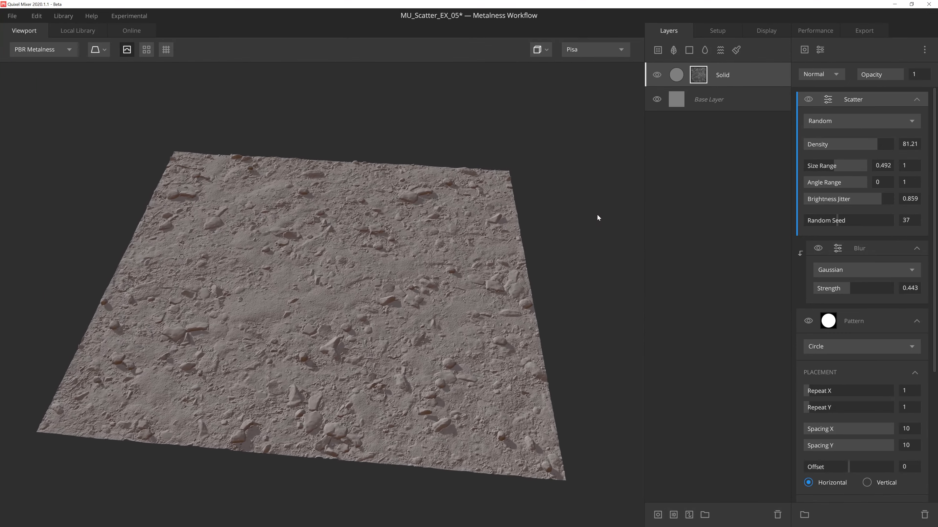